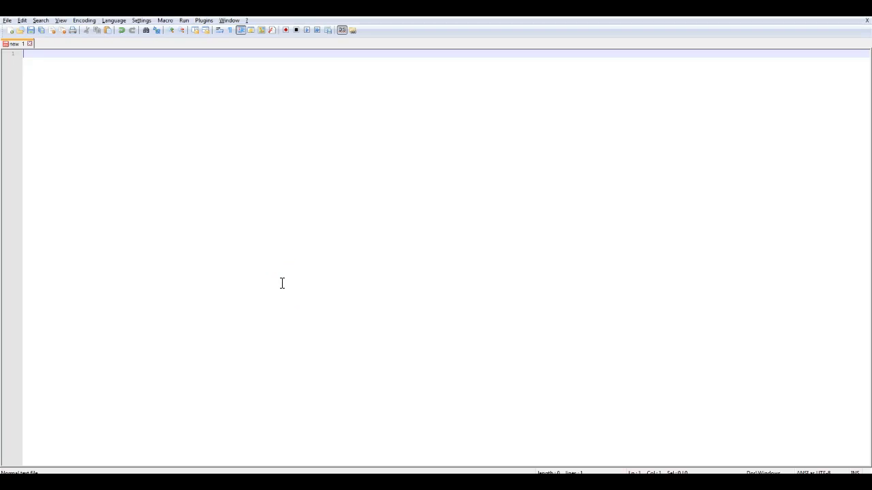
# Note the topic 'Apache Camel CXF Webservice+Jboss Fuse' in a new Notepad++ tab.
pyautogui.write('Apache Camel CXF Webservice+Jboss Fuse')
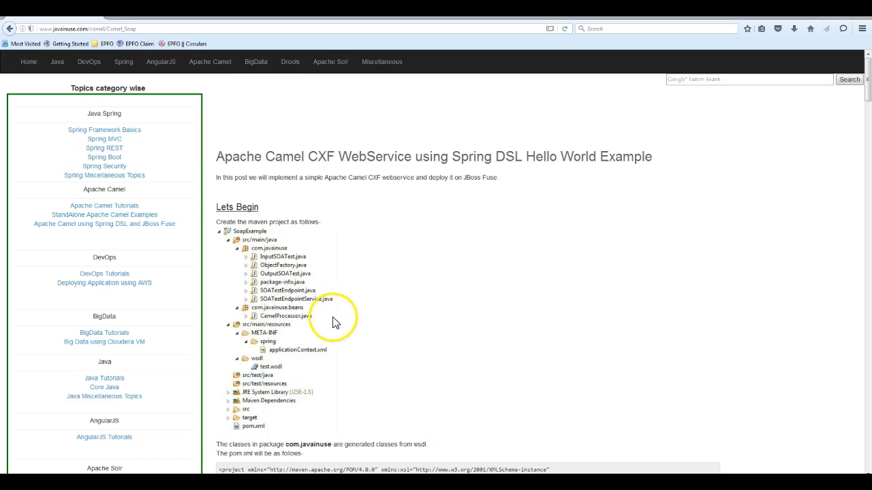
pyautogui.moveTo(285, 282)
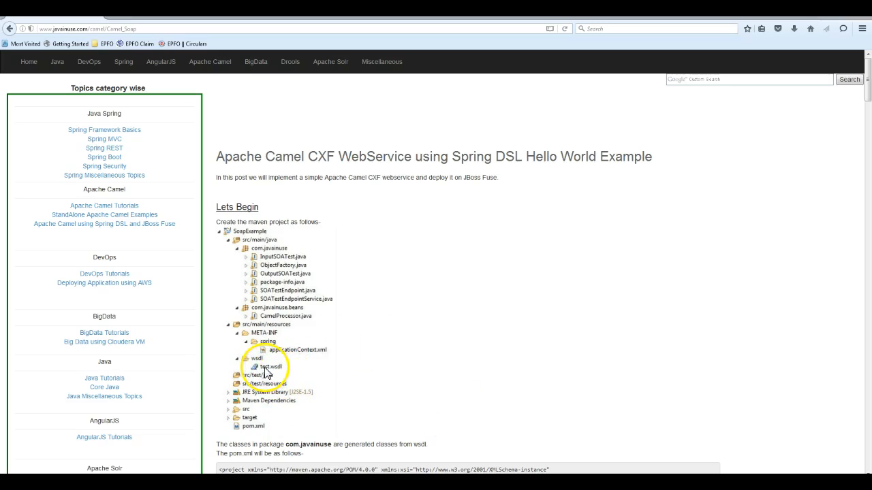
pyautogui.scroll(-3)
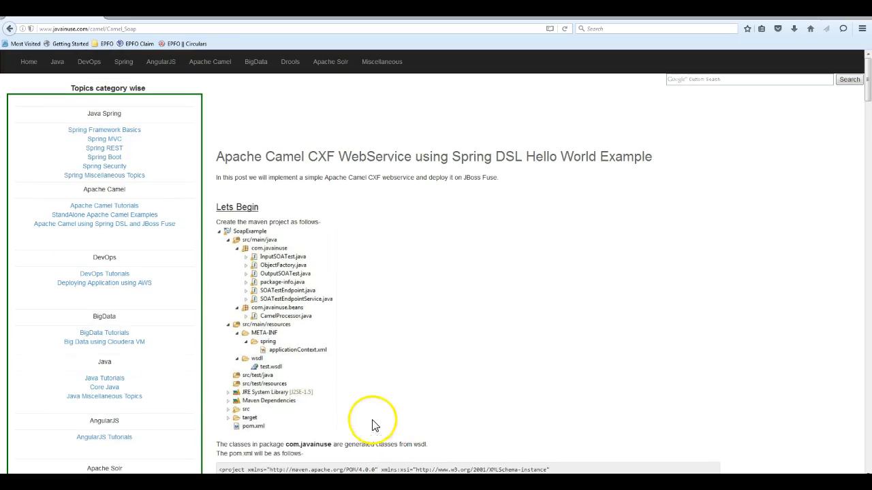
pyautogui.moveTo(266, 256)
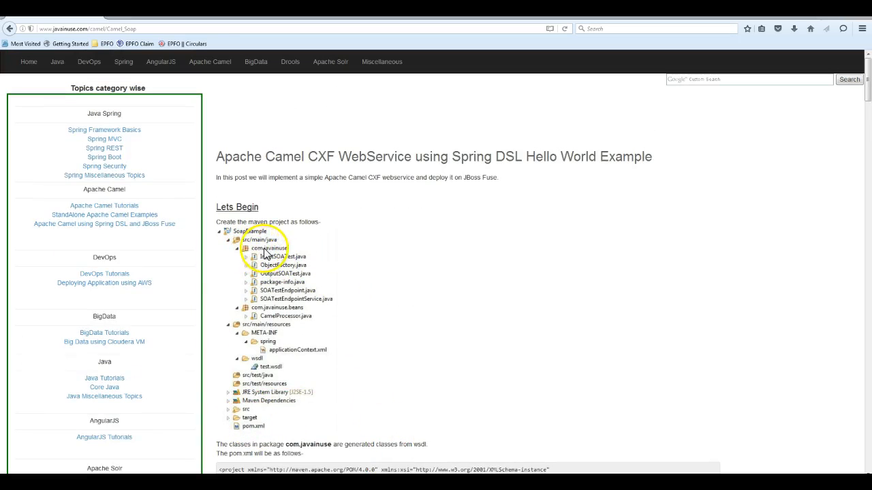
pyautogui.moveTo(321, 305)
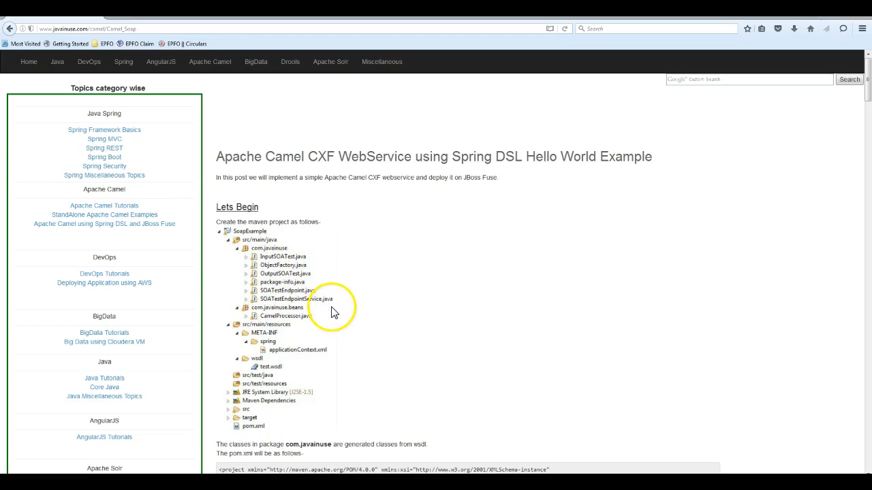
pyautogui.moveTo(329, 319)
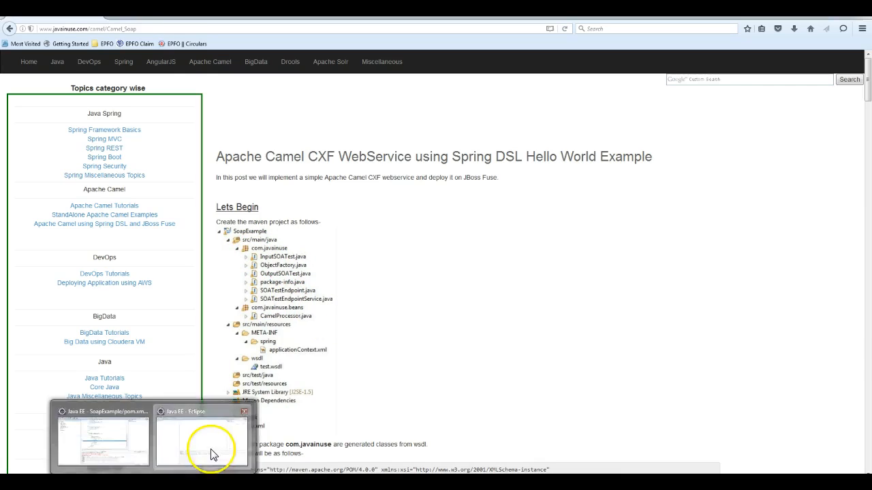
# Start the New wizard filtered to 'maven' and choose a simple Maven Project.
pyautogui.click(6, 20)
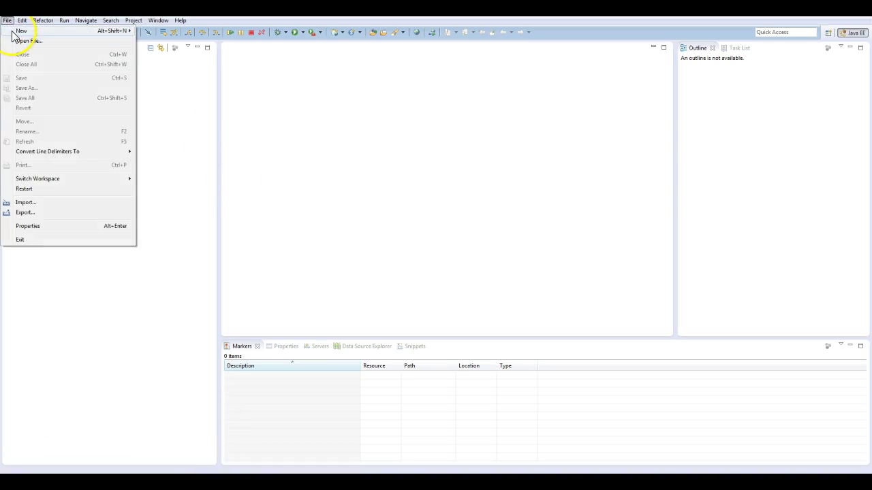
pyautogui.click(22, 30)
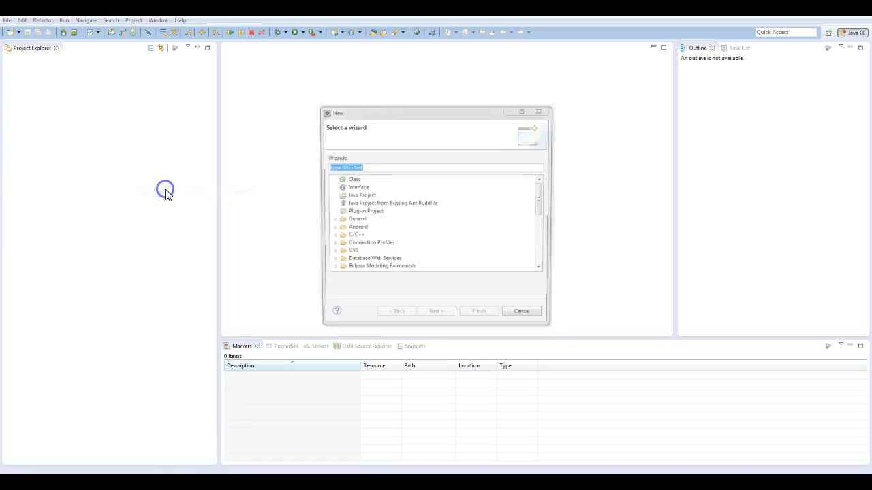
pyautogui.write('maven')
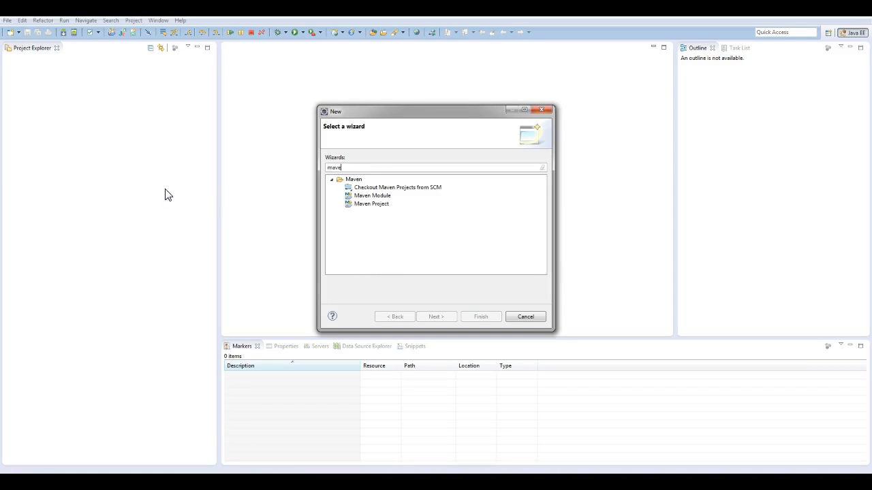
pyautogui.click(370, 204)
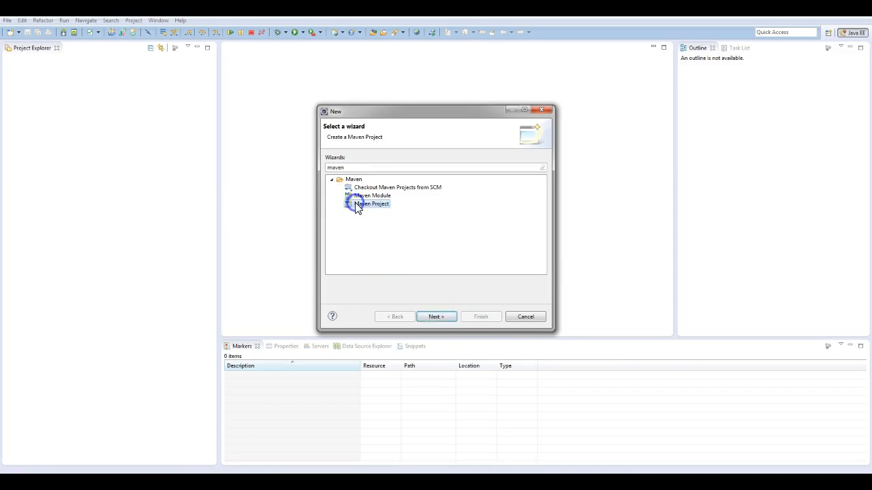
pyautogui.click(436, 316)
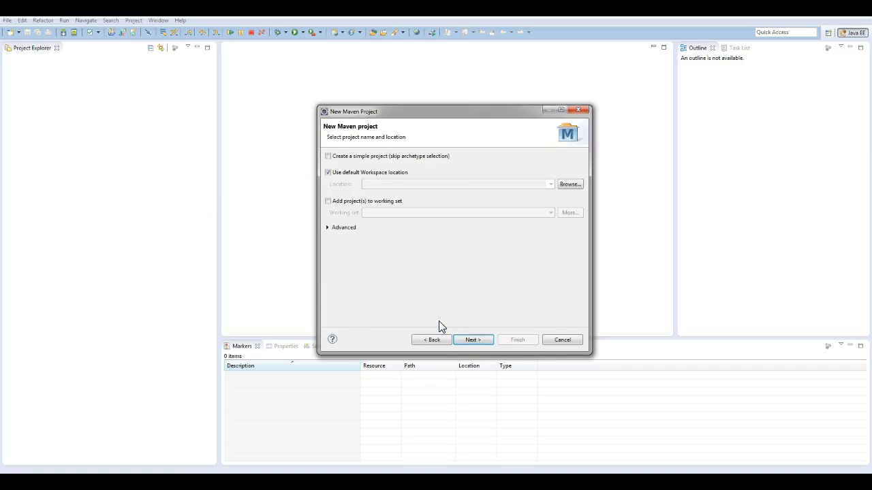
# Give the project group id com.javainuse and artifact id soap-example, then finish.
pyautogui.click(472, 341)
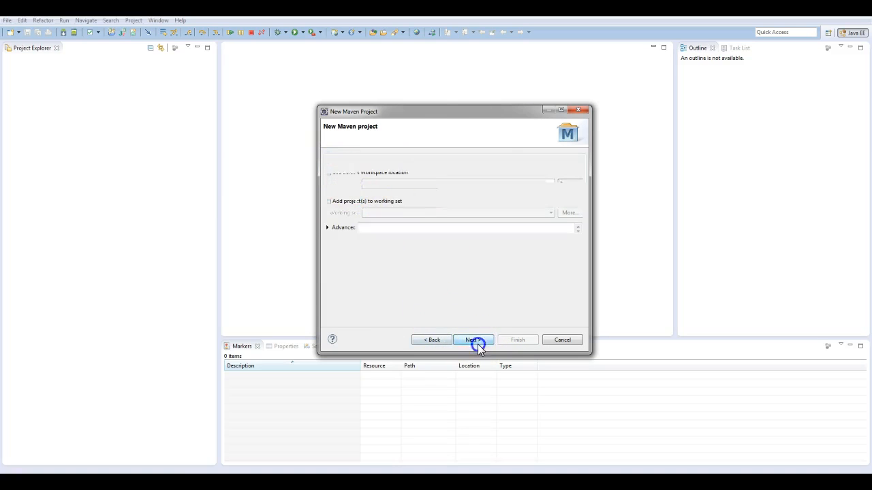
pyautogui.click(474, 340)
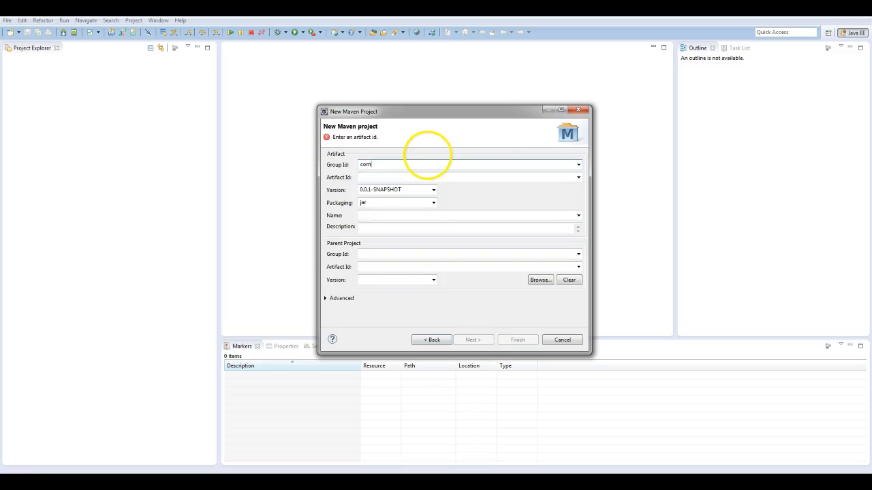
pyautogui.write('.javainuse')
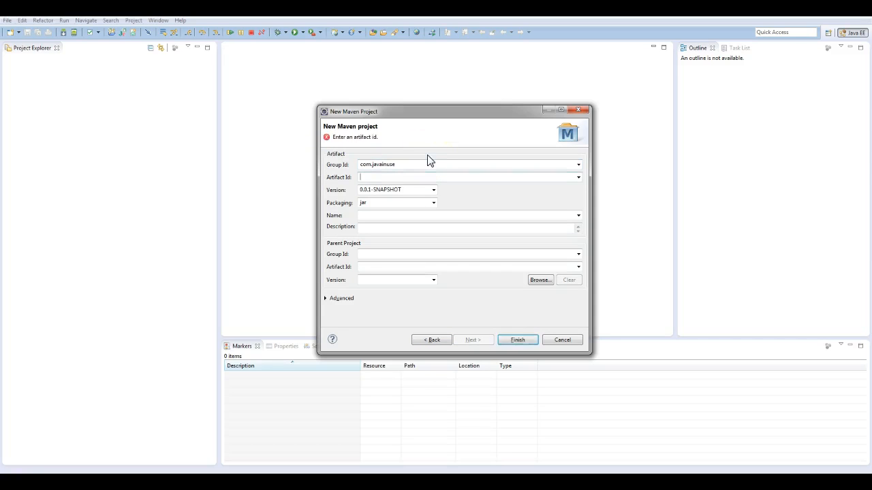
pyautogui.write('soap')
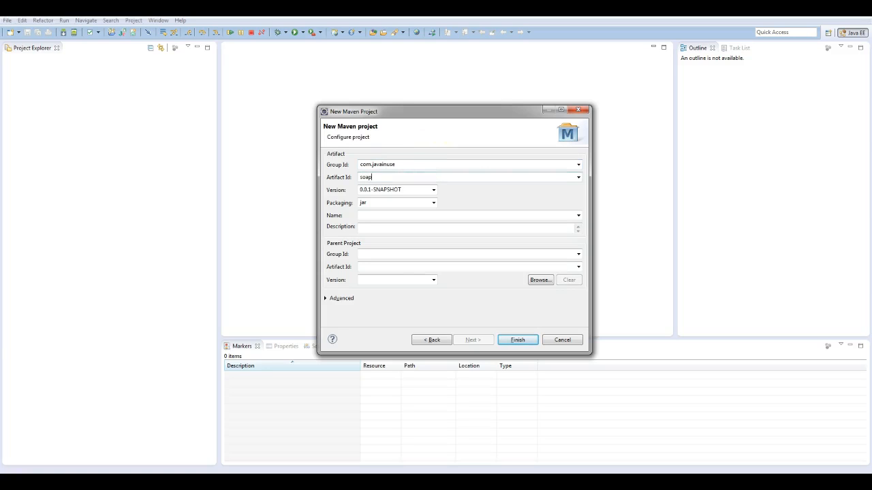
pyautogui.write('-example')
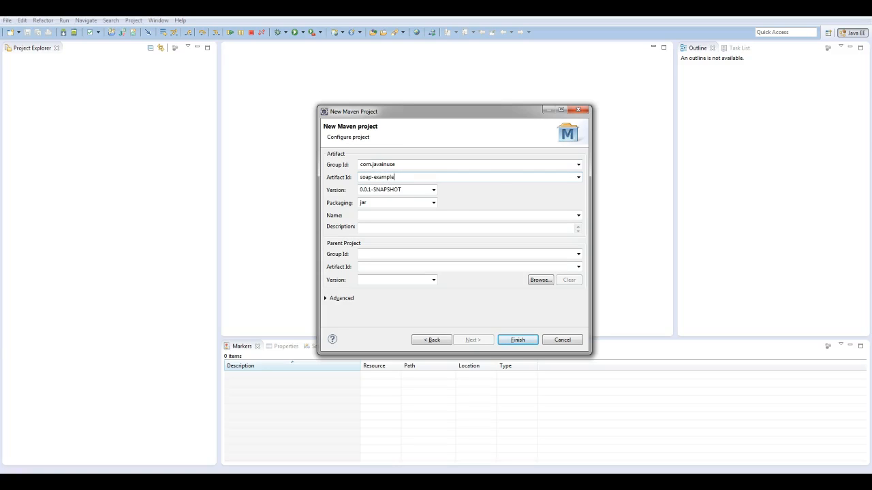
pyautogui.click(517, 341)
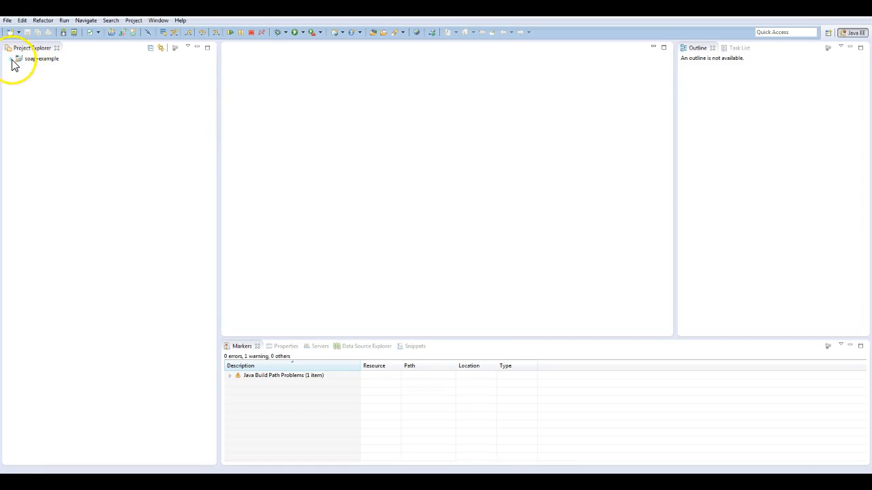
# Expand the soap-example project and open its pom.xml for editing.
pyautogui.click(12, 60)
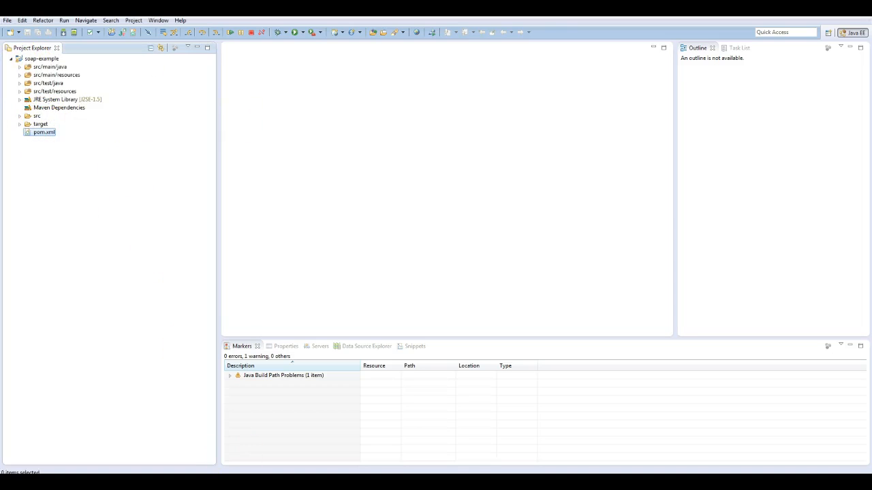
pyautogui.doubleClick(44, 132)
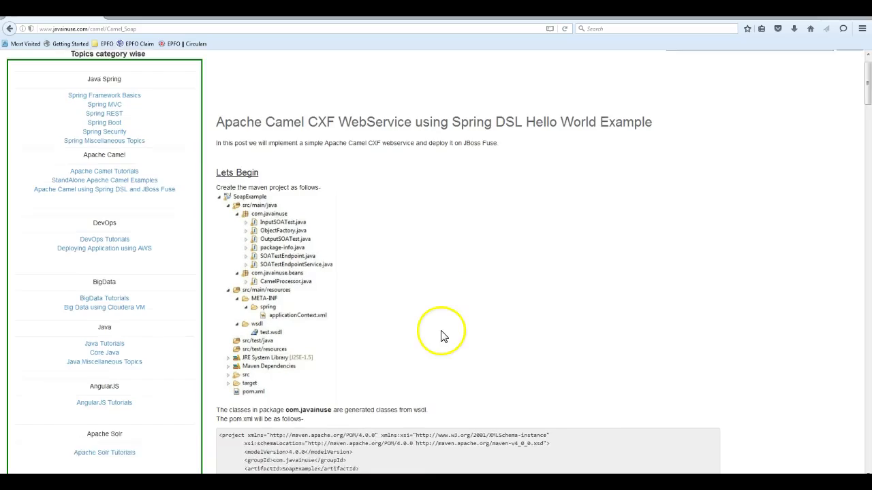
# Take the tutorial pom's bundle packaging, camel-cxf dependencies and cxf-codegen plugin into pom.xml.
pyautogui.scroll(-3)
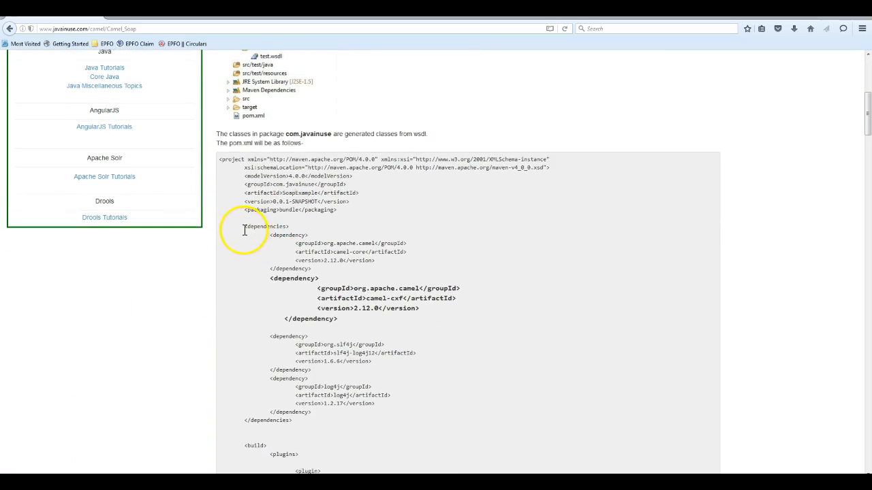
pyautogui.doubleClick(334, 250)
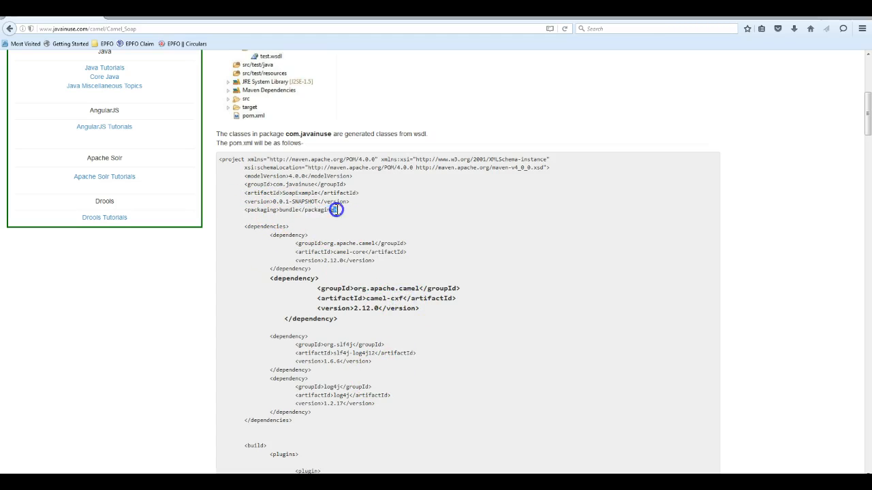
pyautogui.scroll(-3)
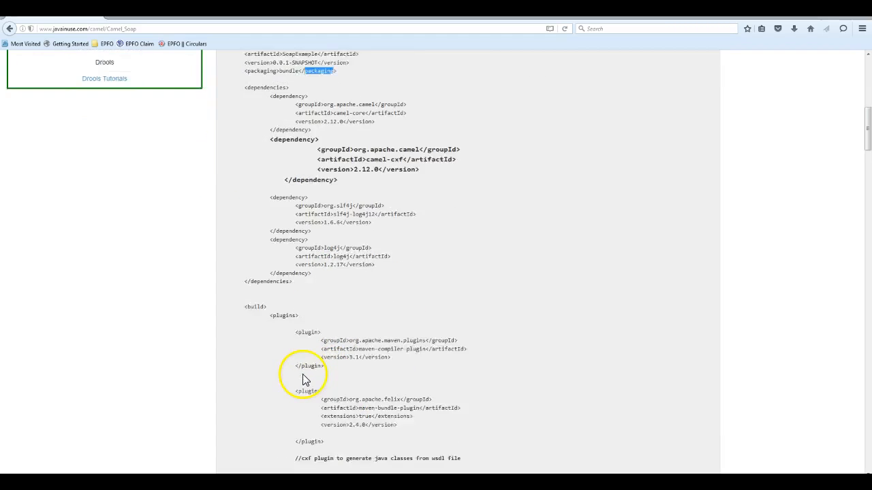
pyautogui.scroll(-3)
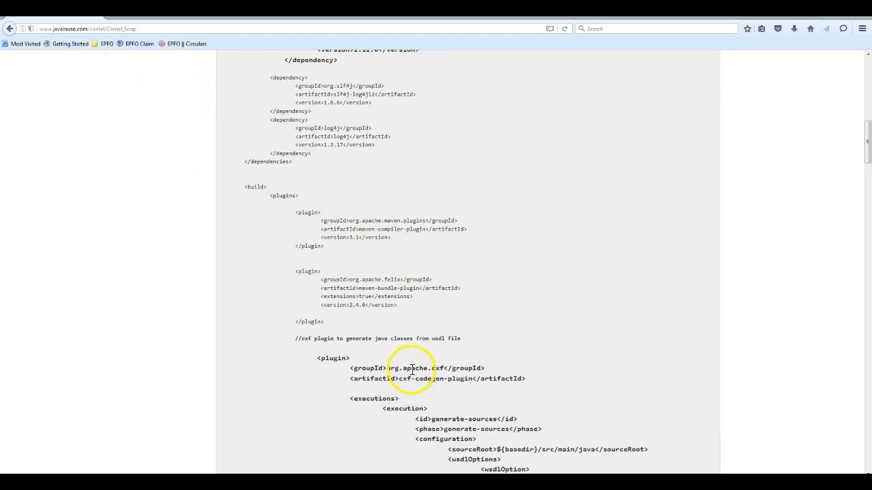
pyautogui.scroll(-3)
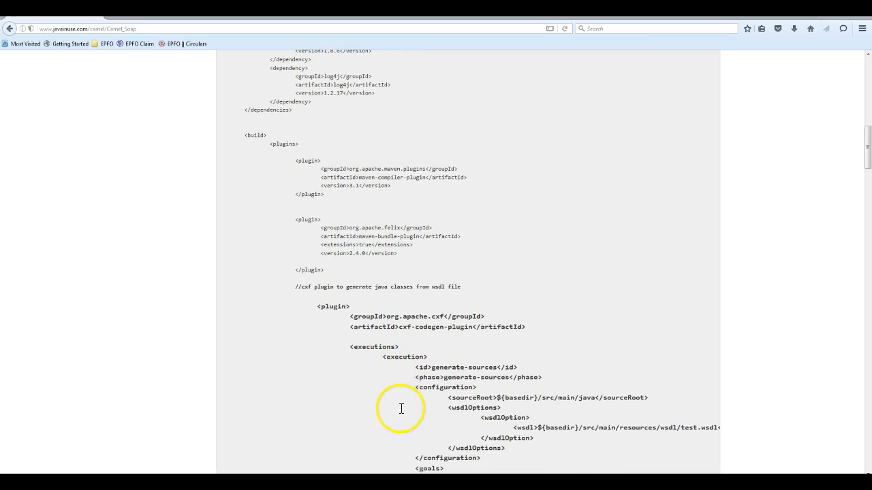
pyautogui.scroll(-3)
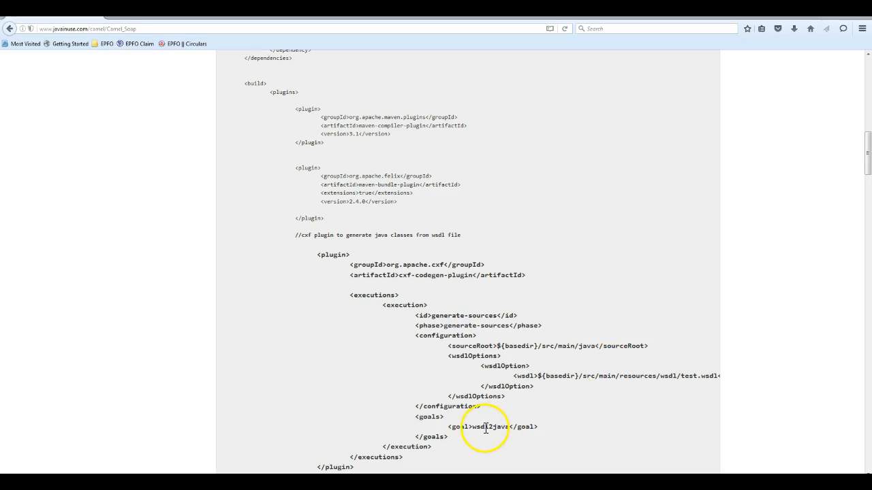
pyautogui.moveTo(504, 427)
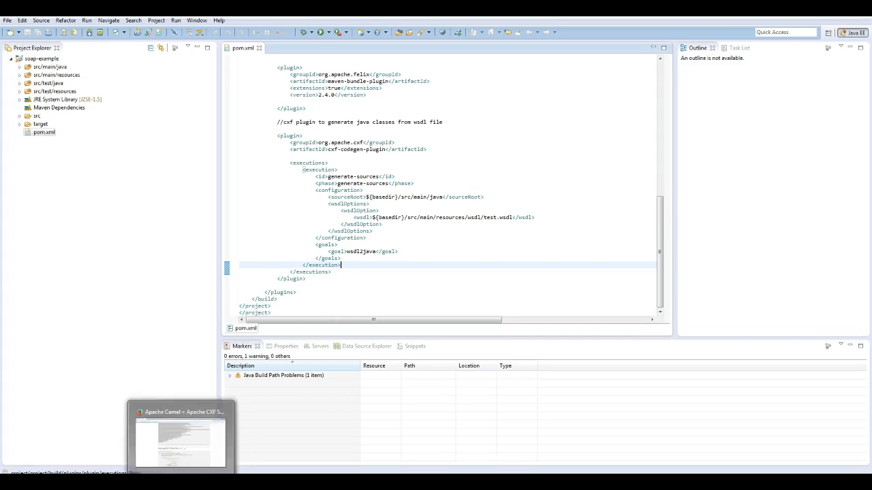
pyautogui.click(180, 442)
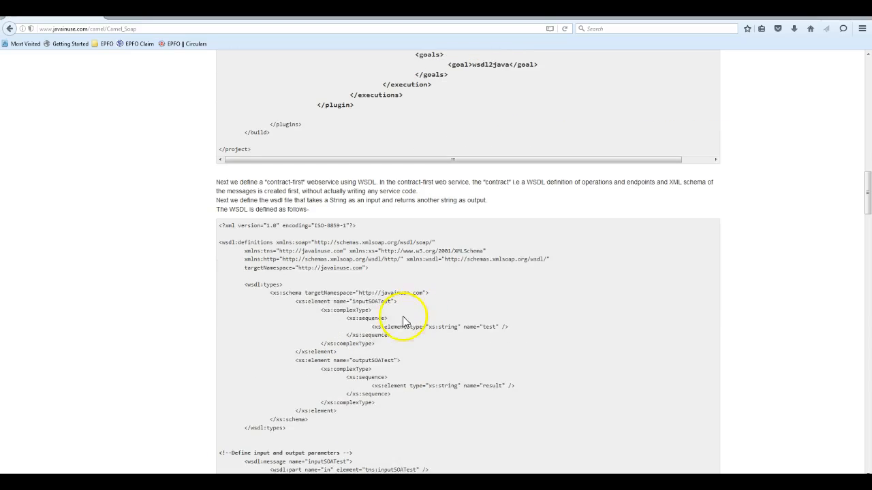
# Read the tutorial's contract-first explanation down to the start of the sample WSDL.
pyautogui.scroll(-3)
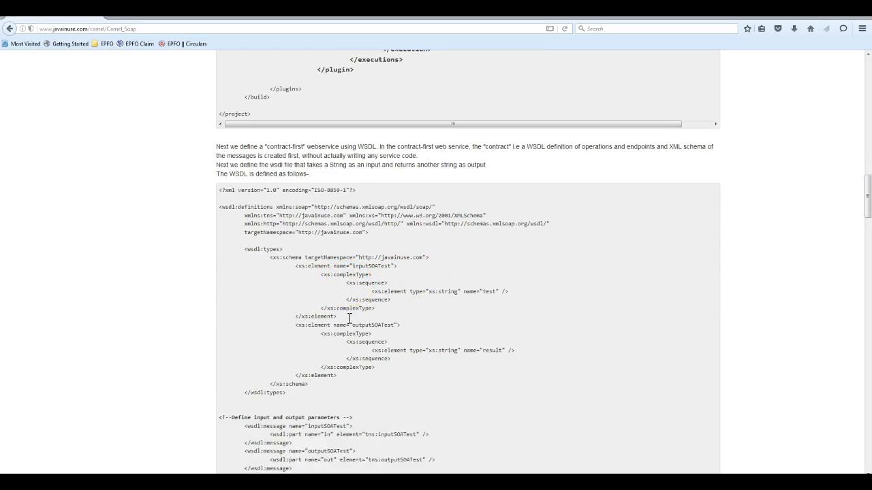
pyautogui.scroll(-3)
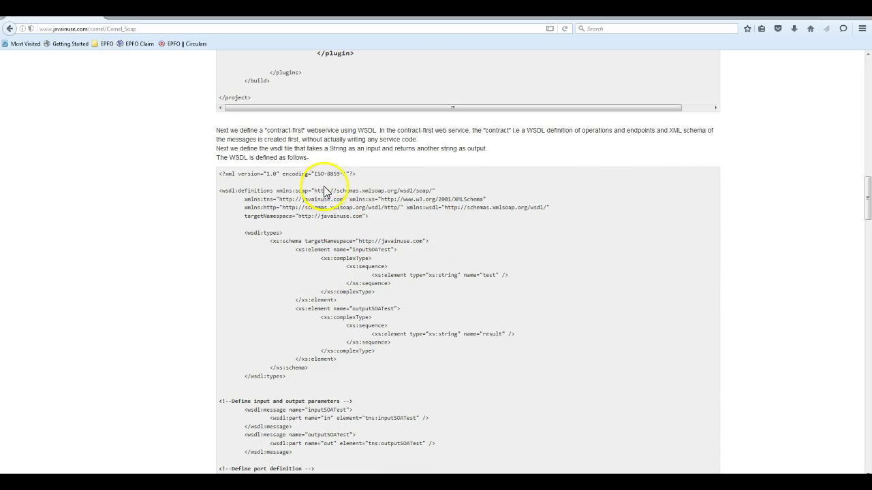
pyautogui.moveTo(274, 130)
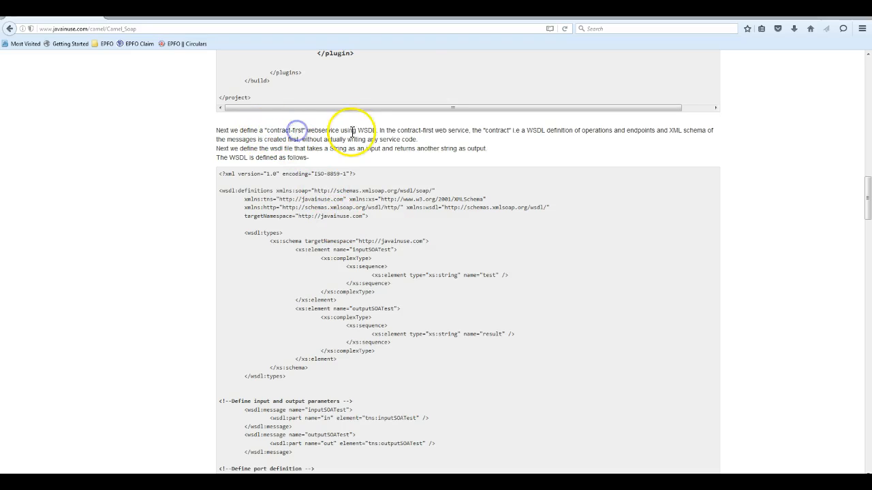
pyautogui.moveTo(485, 130)
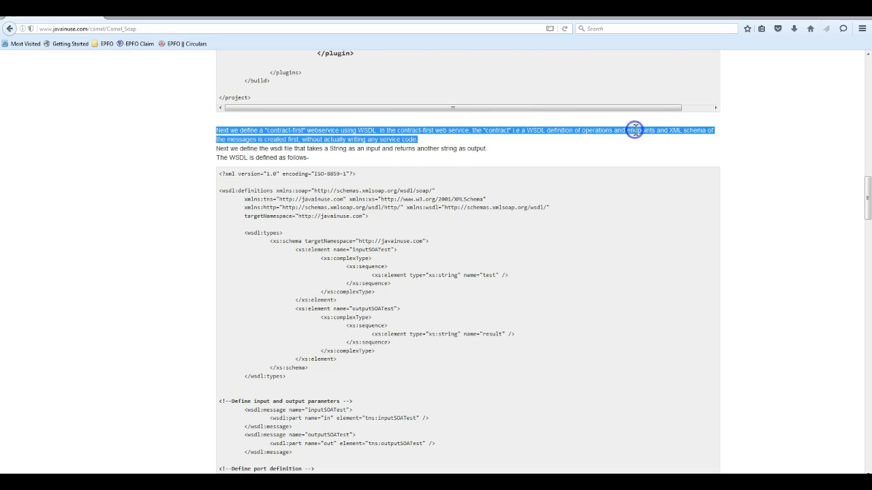
pyautogui.click(389, 162)
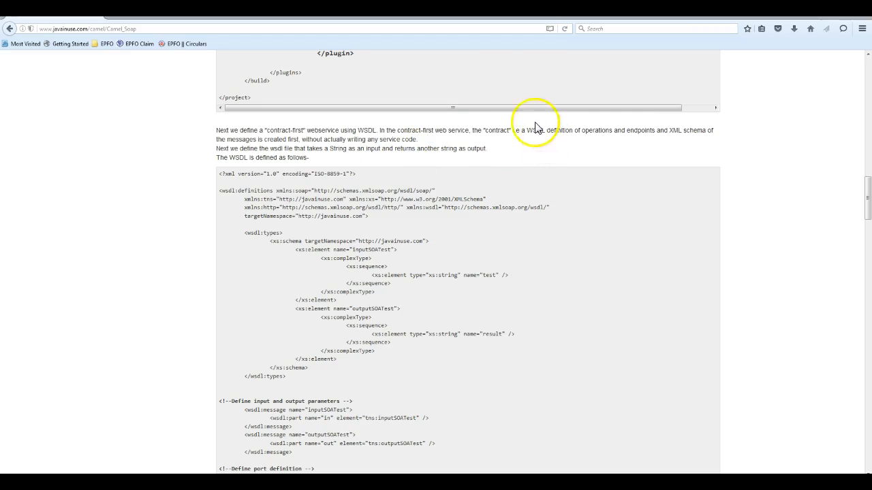
pyautogui.scroll(-3)
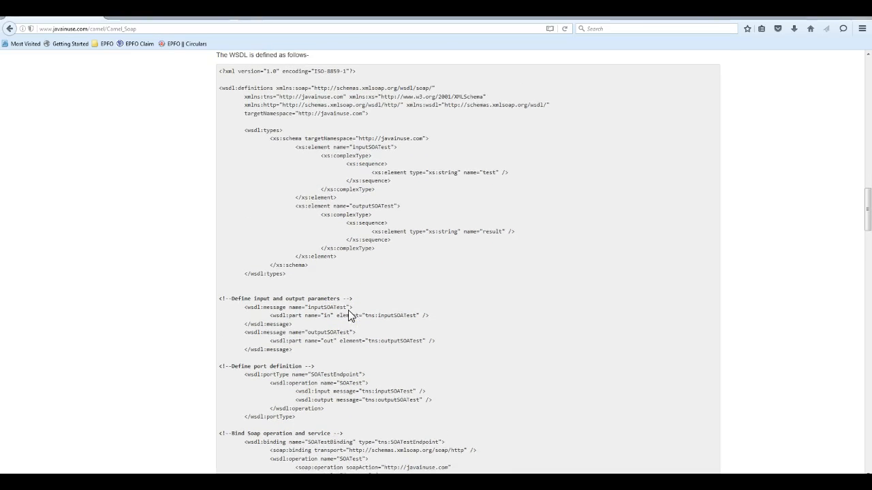
pyautogui.click(242, 131)
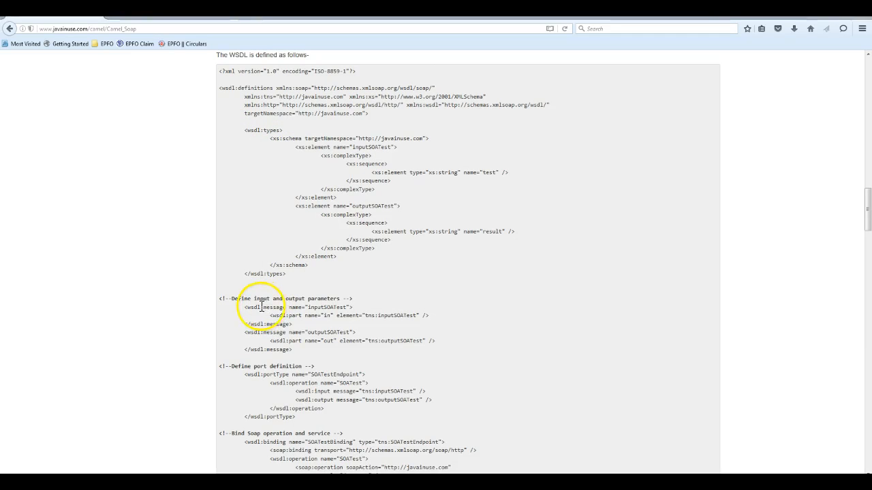
pyautogui.scroll(-3)
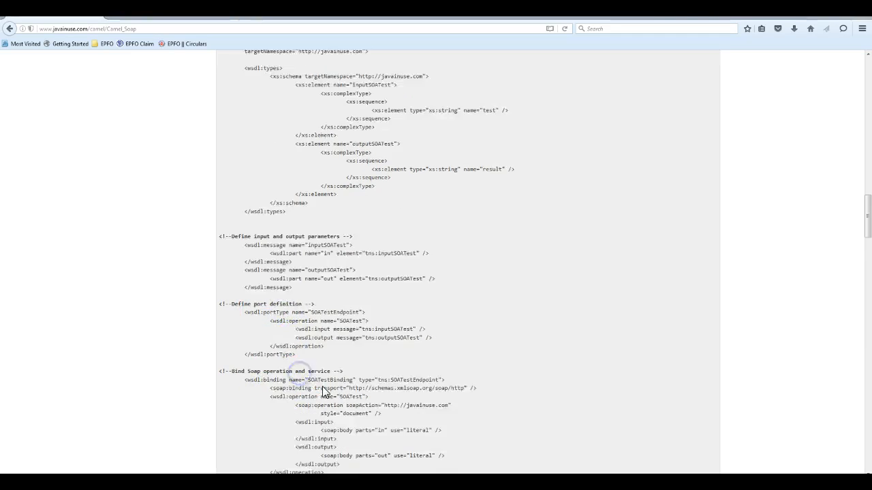
pyautogui.scroll(-3)
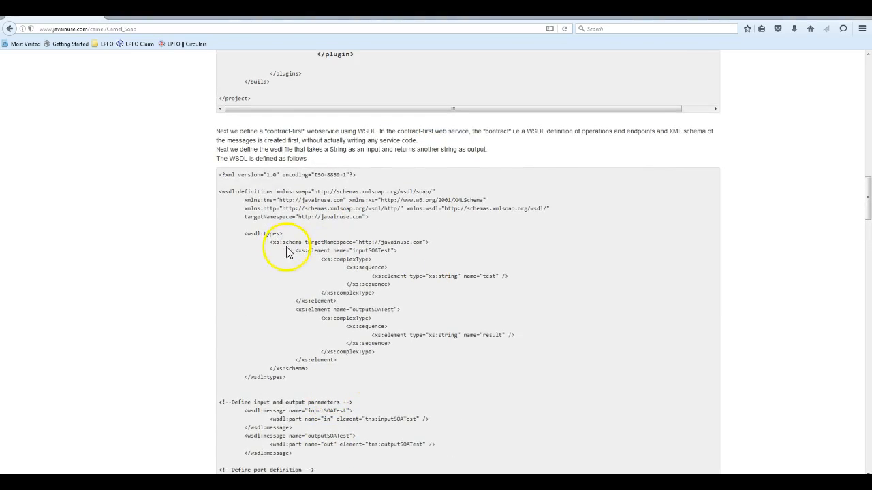
# Walk through the WSDL types, inputSOATest/outputSOATest elements, messages and port operation.
pyautogui.doubleClick(275, 234)
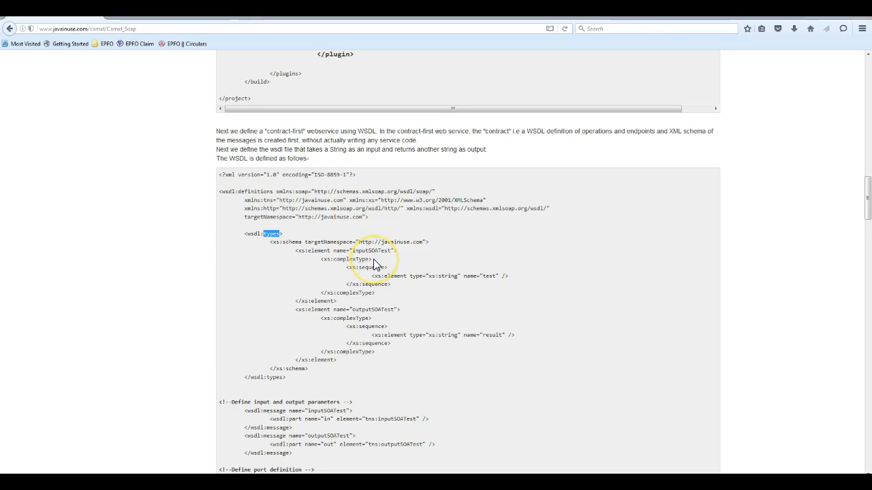
pyautogui.moveTo(439, 277)
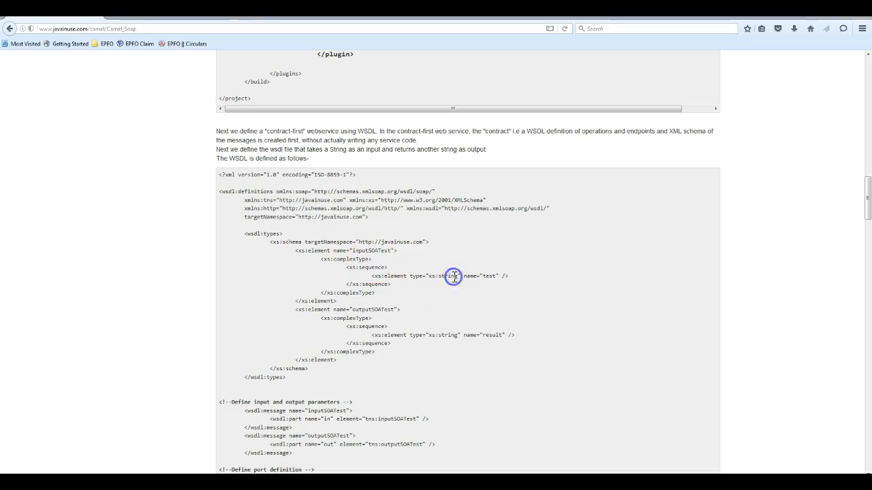
pyautogui.moveTo(286, 243)
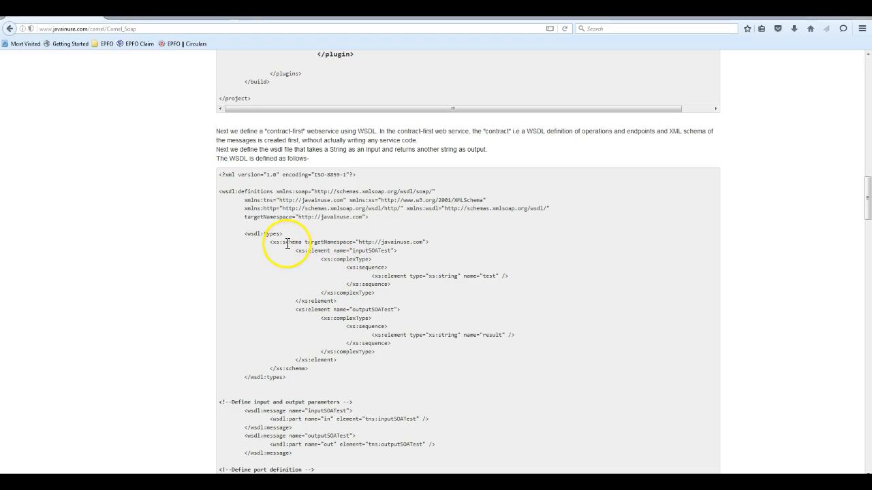
pyautogui.doubleClick(379, 251)
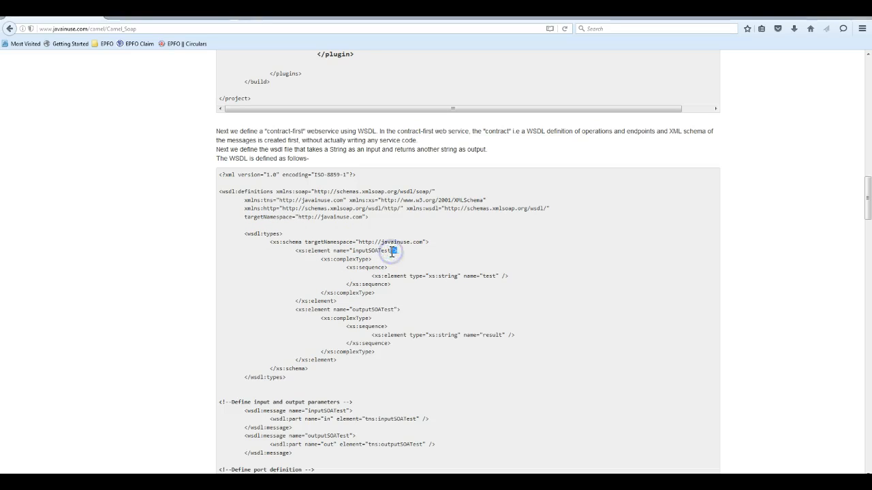
pyautogui.doubleClick(468, 277)
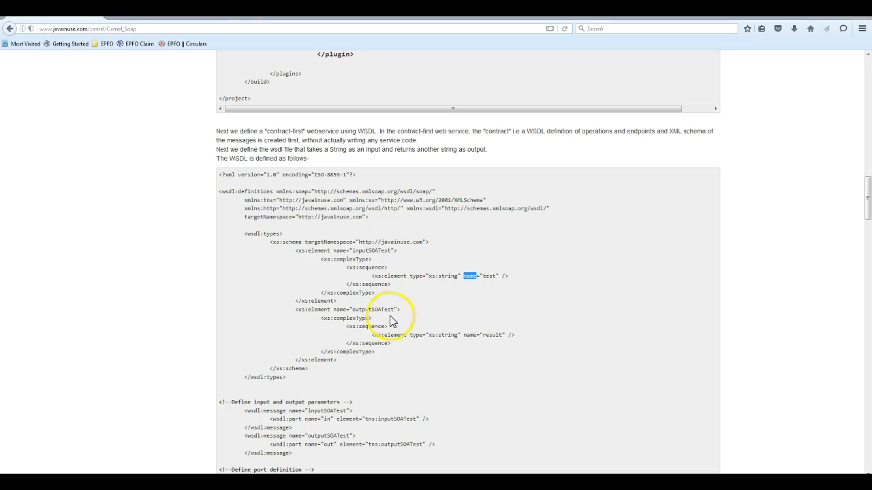
pyautogui.doubleClick(376, 308)
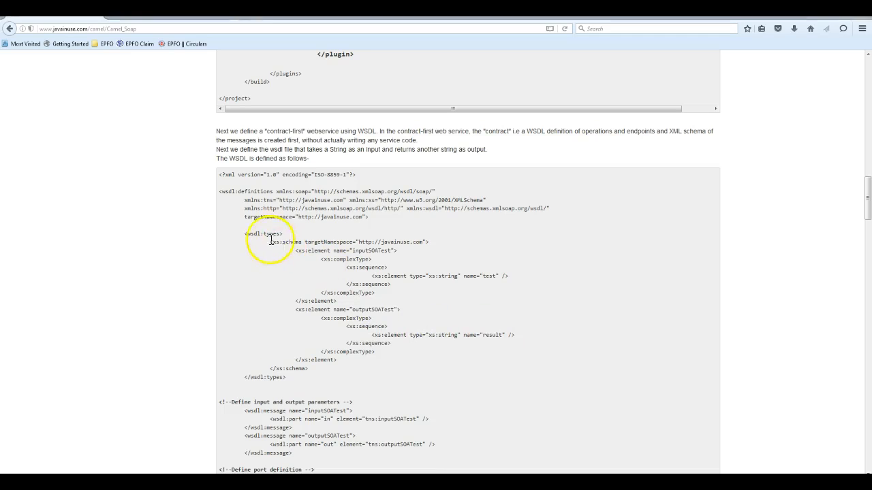
pyautogui.scroll(-3)
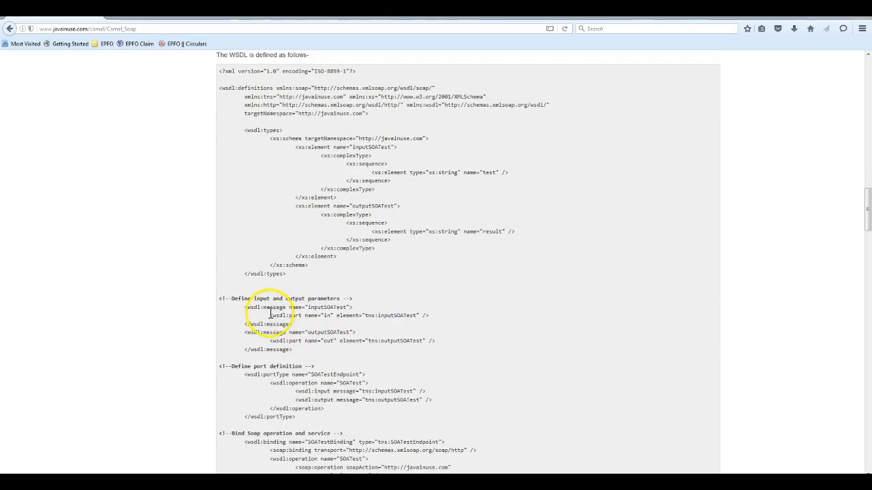
pyautogui.doubleClick(269, 308)
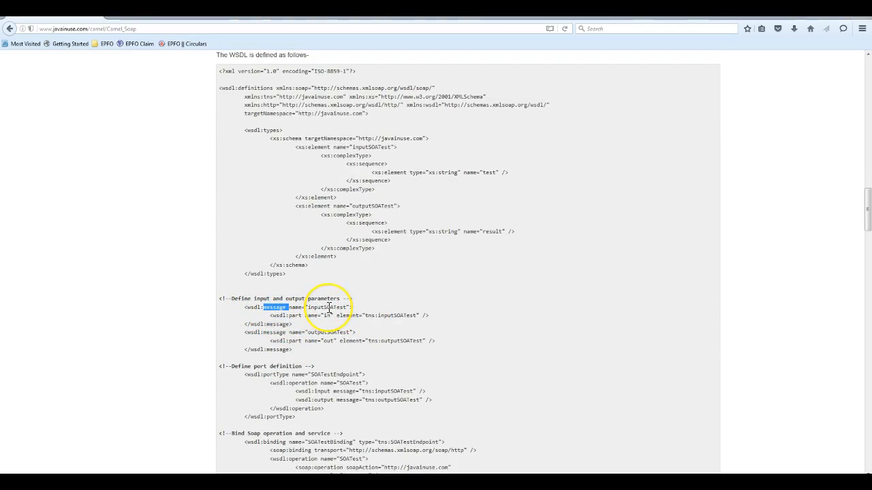
pyautogui.click(330, 335)
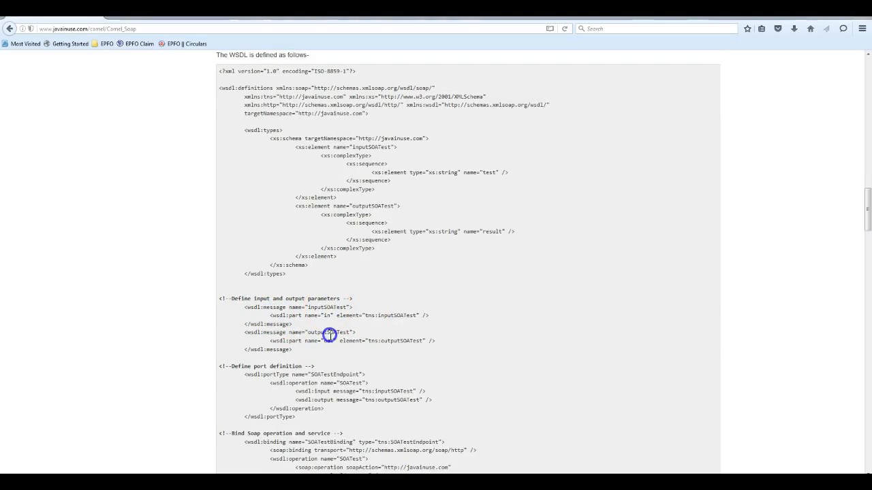
pyautogui.doubleClick(330, 333)
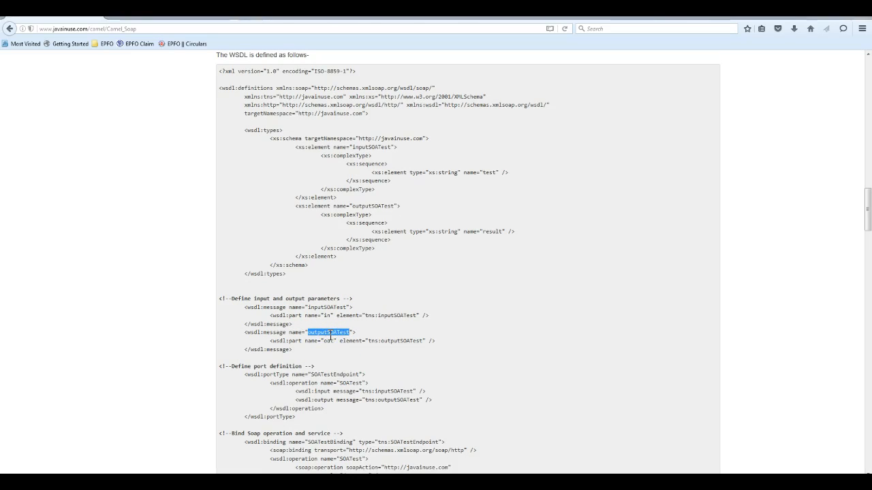
pyautogui.scroll(-3)
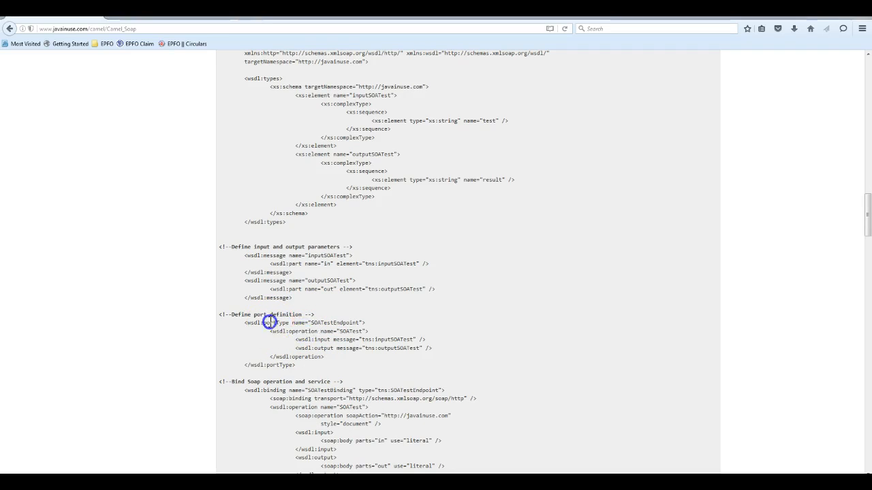
pyautogui.doubleClick(305, 331)
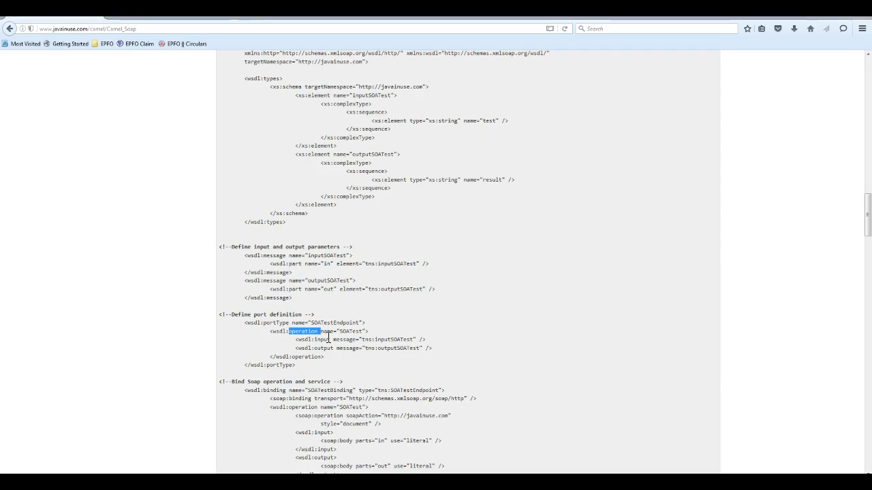
pyautogui.click(410, 348)
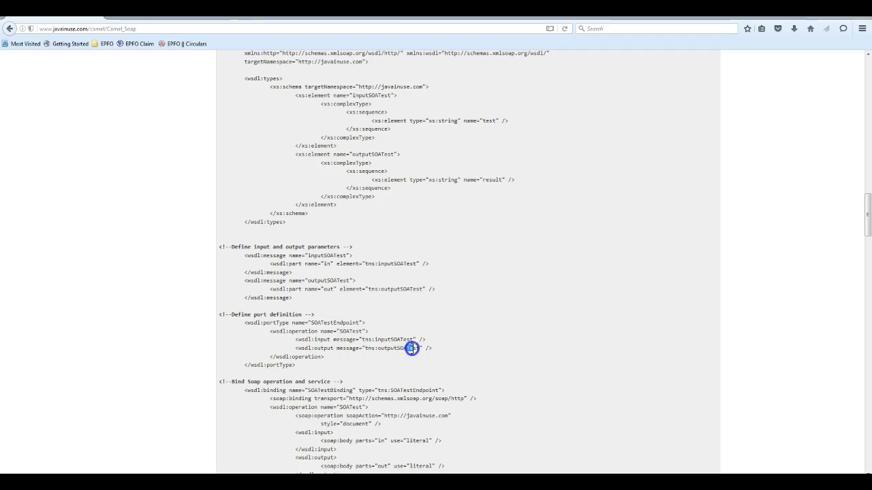
pyautogui.scroll(-3)
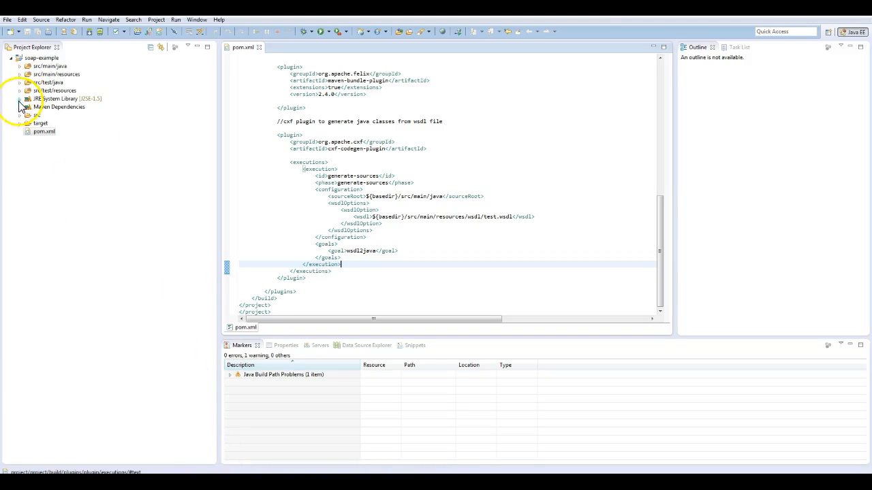
# Create an empty test.wsdl file under src/test/resources via New > File.
pyautogui.rightClick(54, 90)
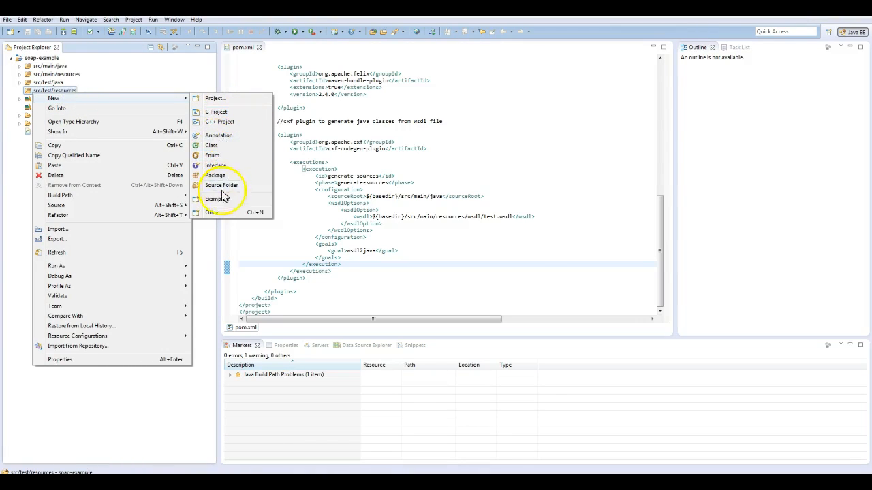
pyautogui.click(211, 212)
pyautogui.write('fil')
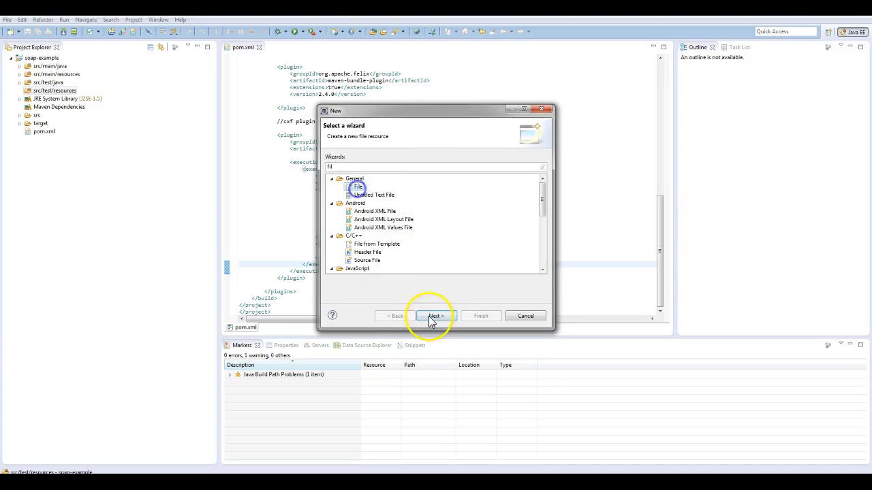
pyautogui.click(436, 316)
pyautogui.write('test.wsdl')
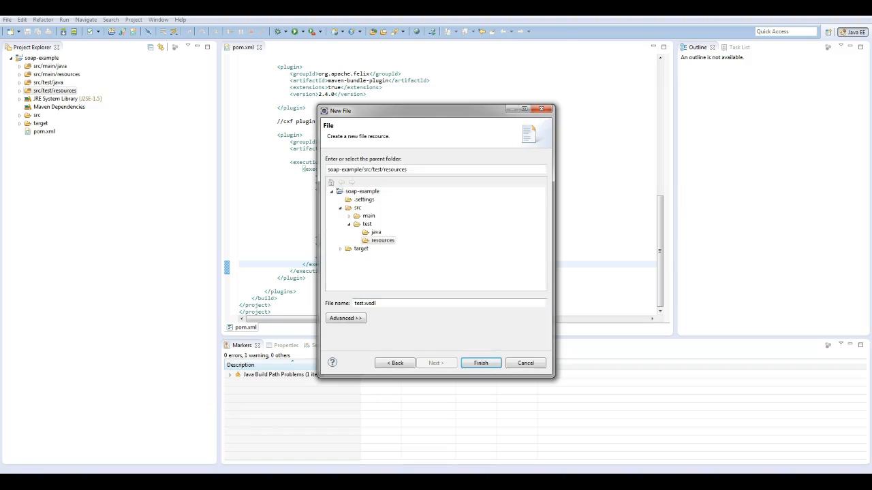
pyautogui.click(480, 362)
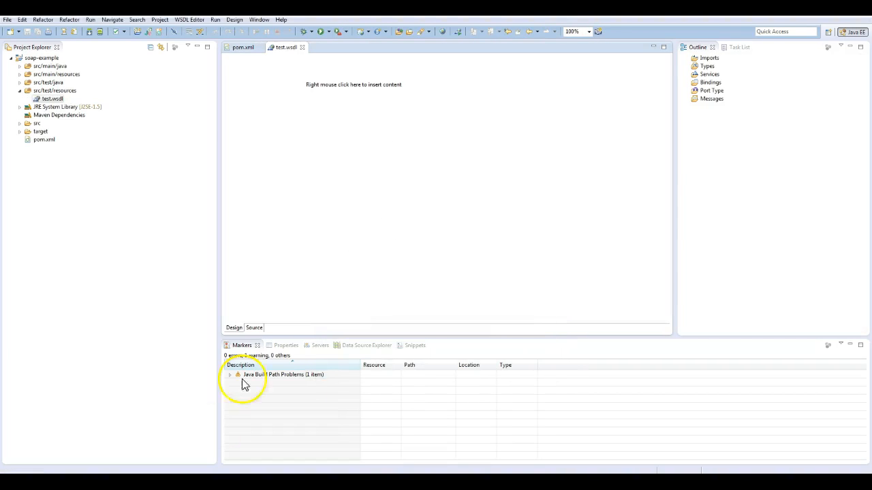
pyautogui.click(254, 327)
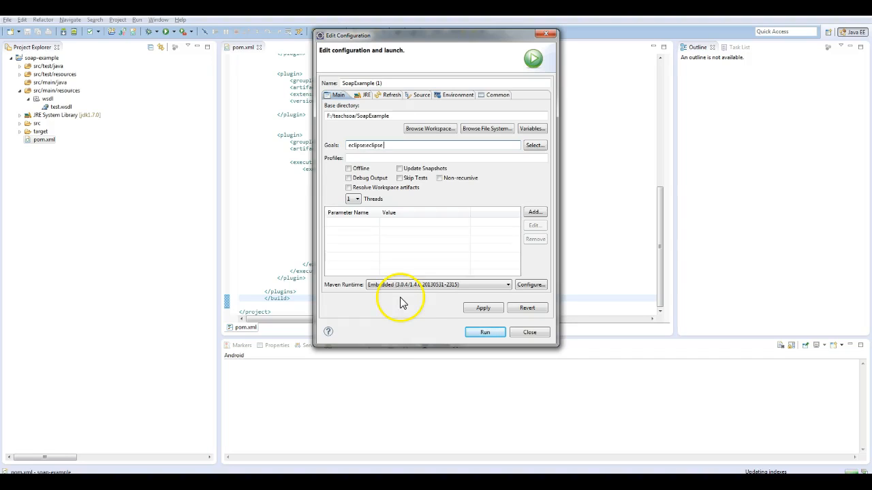
# Run Maven with goals 'eclipse:eclipse clean install' on soap-example to BUILD SUCCESS.
pyautogui.write('clean install')
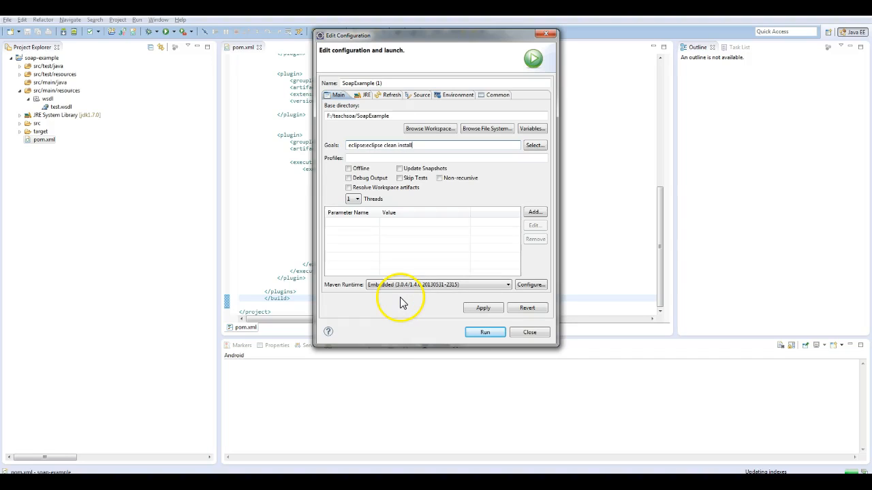
pyautogui.click(485, 332)
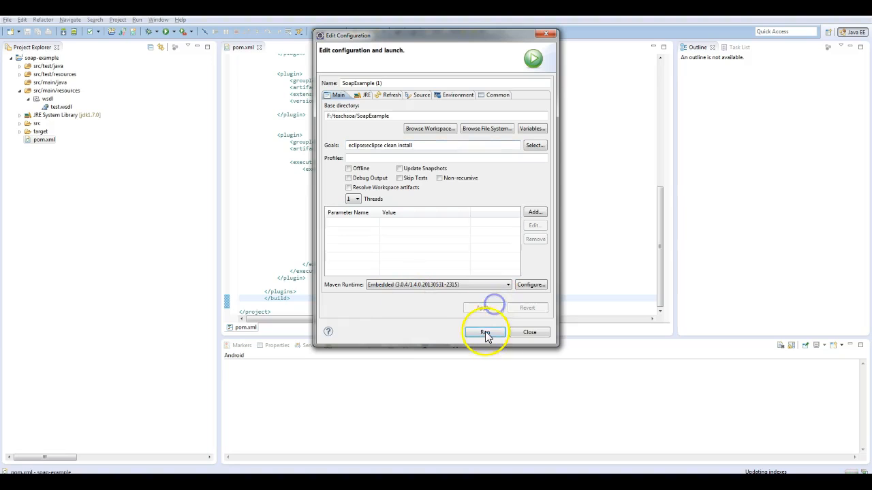
pyautogui.click(485, 332)
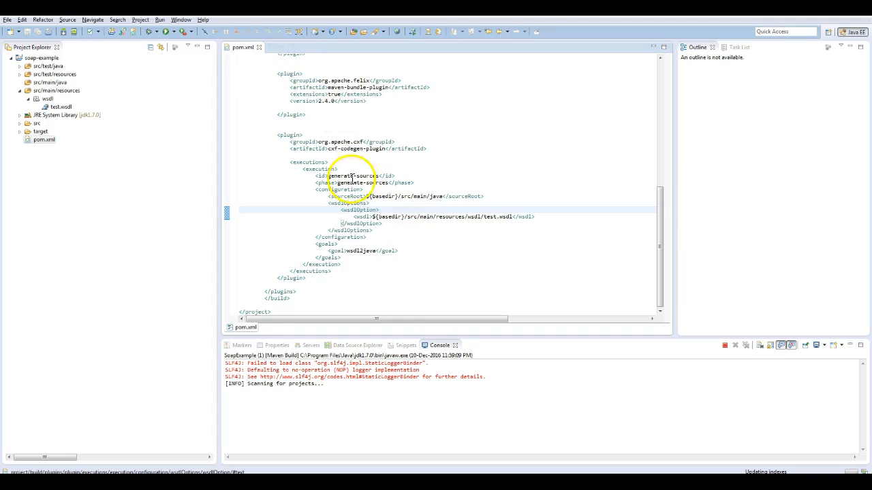
pyautogui.click(373, 251)
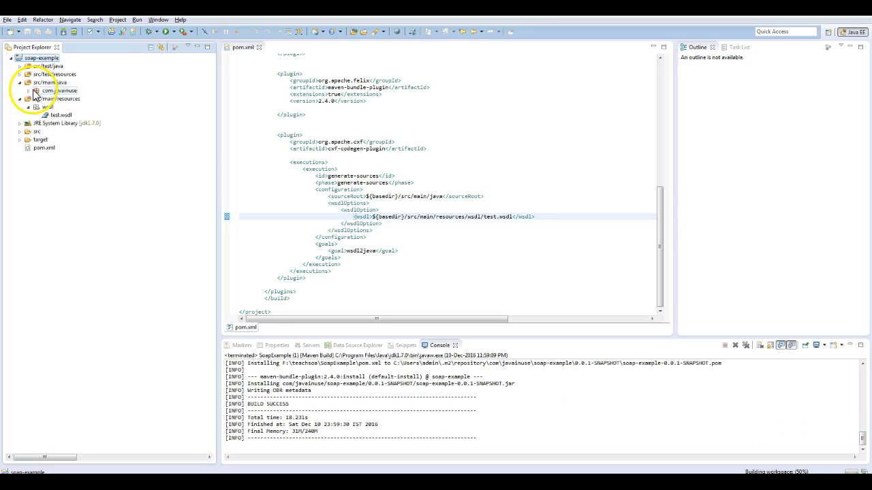
# Inspect the generated SOATestEndpoint interface and the SOATest operation's messages in test.wsdl.
pyautogui.click(33, 93)
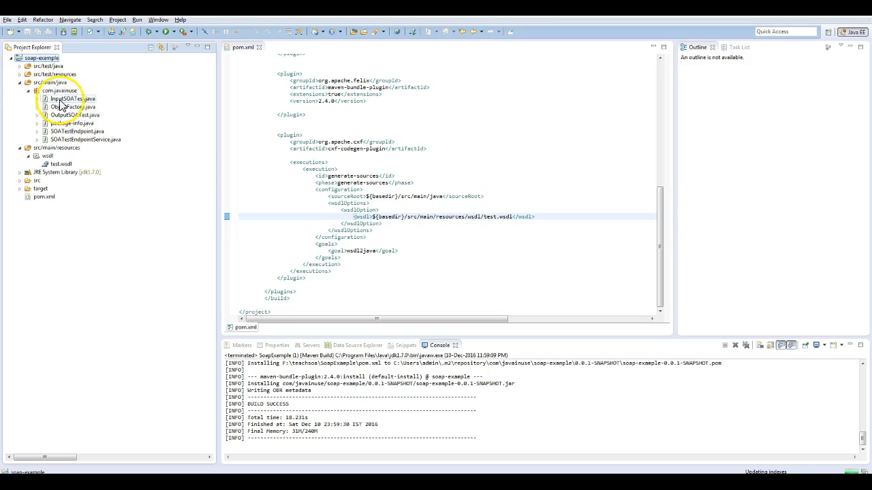
pyautogui.click(61, 90)
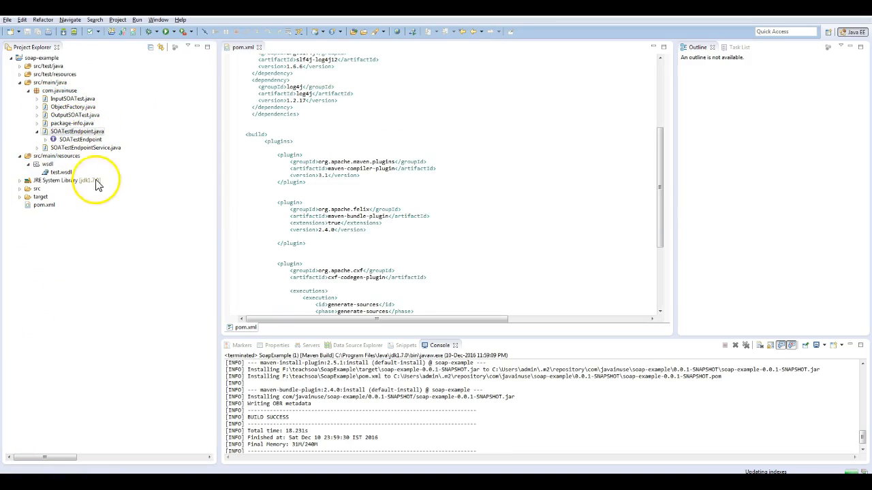
pyautogui.click(76, 131)
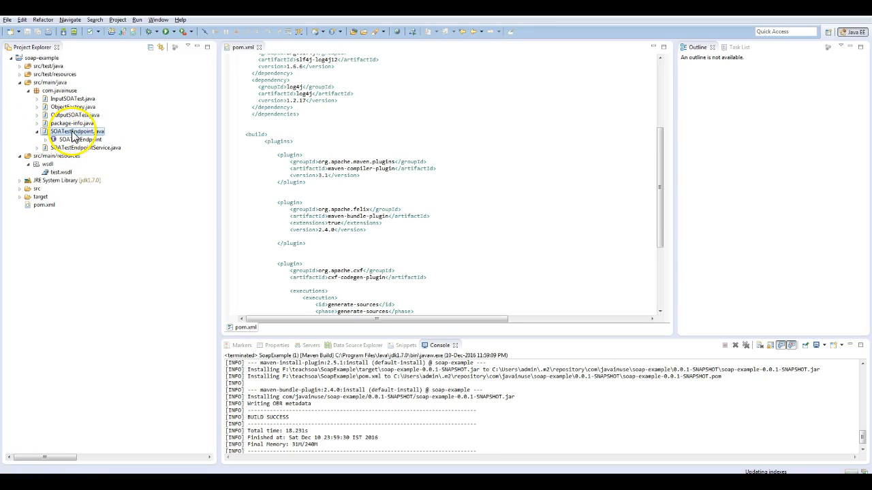
pyautogui.doubleClick(65, 130)
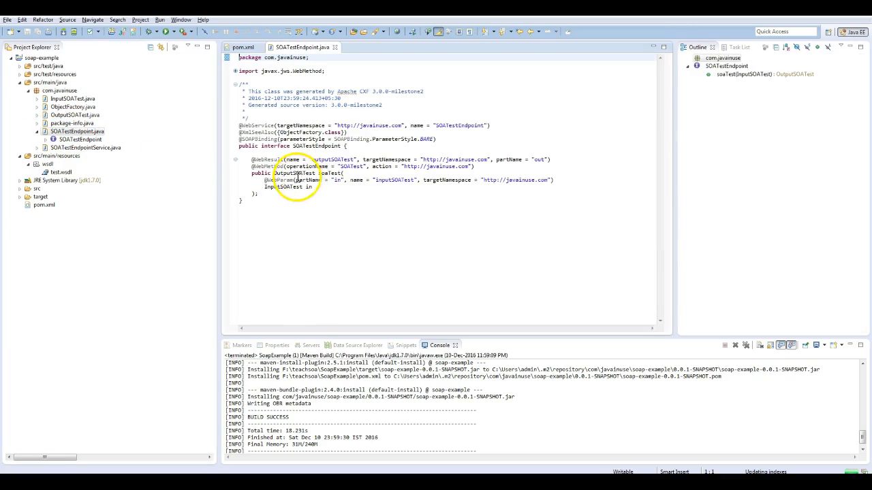
pyautogui.moveTo(320, 173)
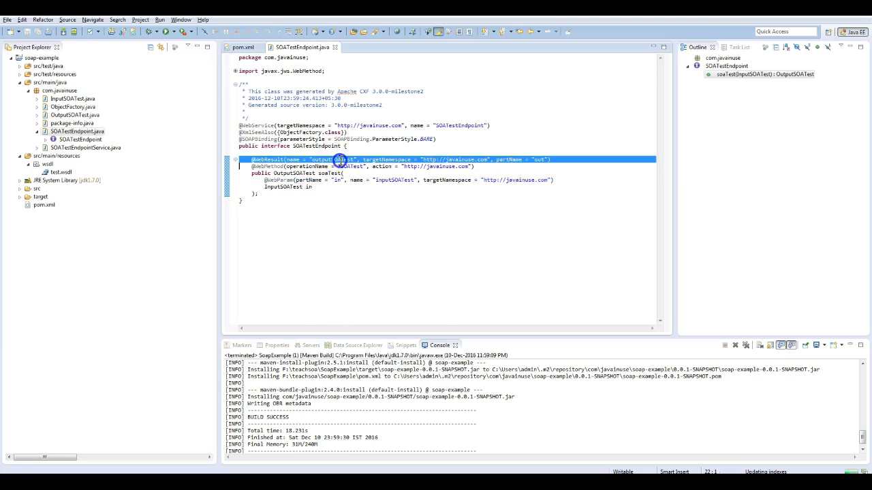
pyautogui.doubleClick(325, 160)
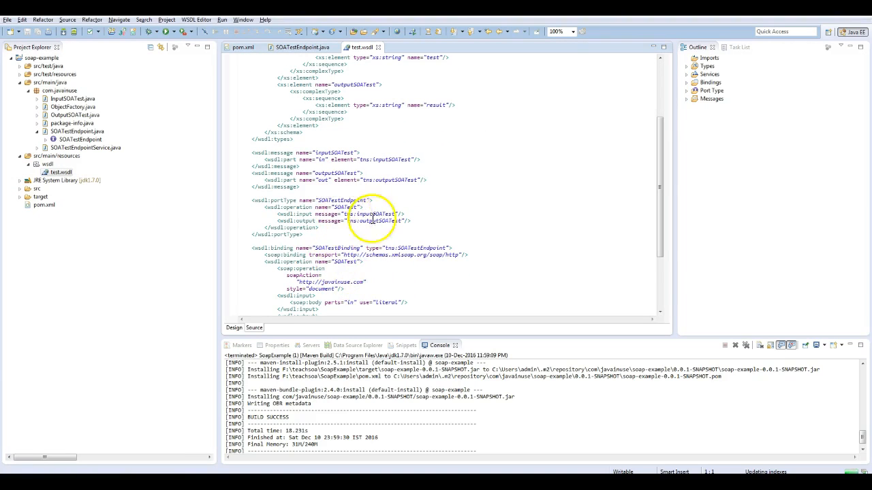
pyautogui.click(362, 214)
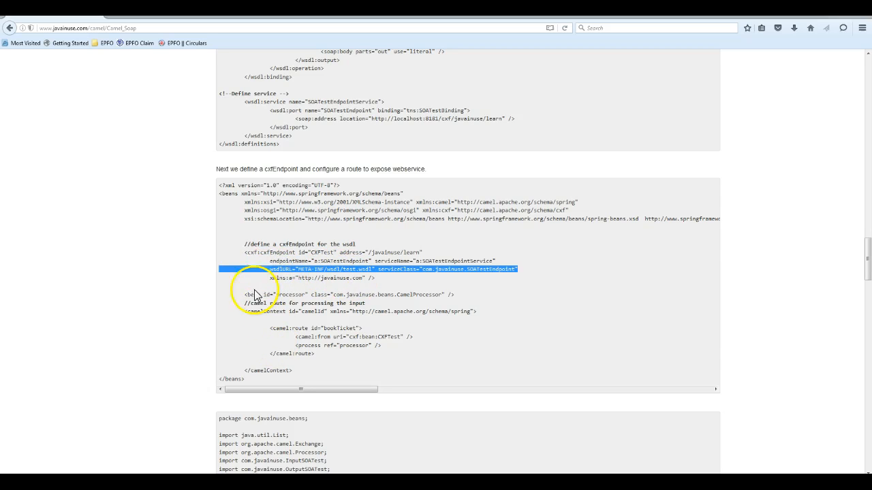
pyautogui.moveTo(302, 328)
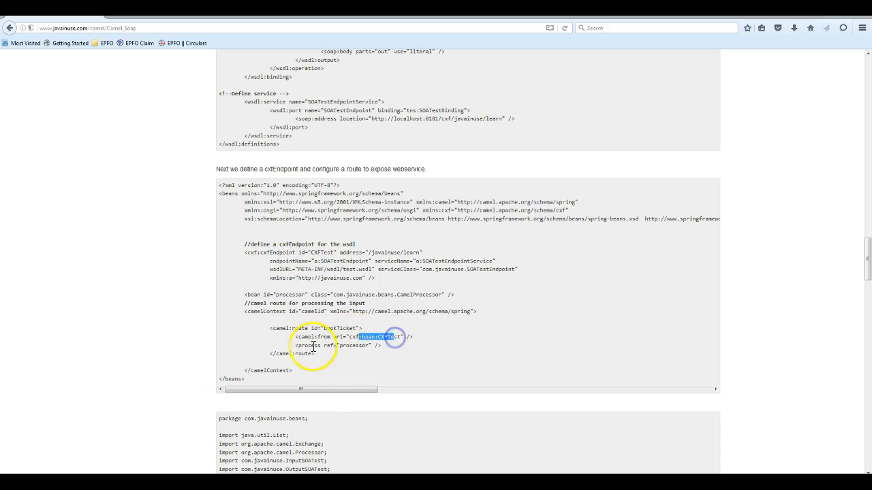
# Review the CamelProcessor's Welcome greeting and select the Spring configuration XML to copy.
pyautogui.scroll(-3)
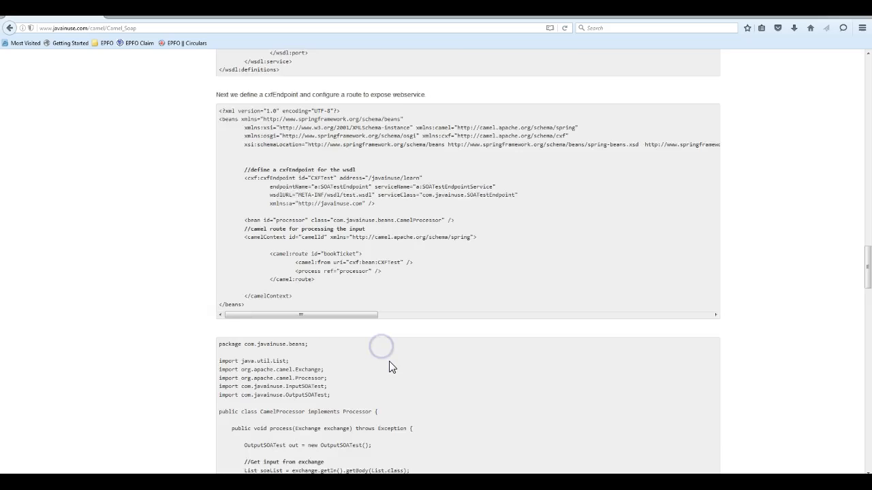
pyautogui.scroll(-3)
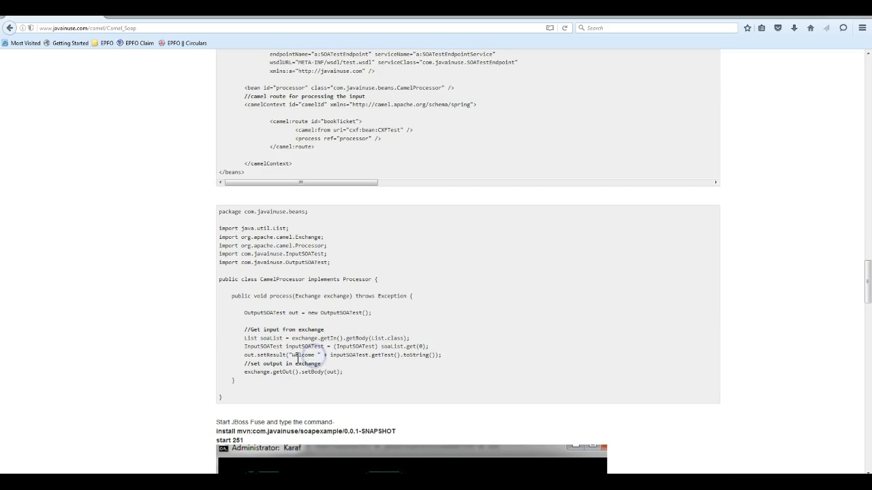
pyautogui.doubleClick(303, 354)
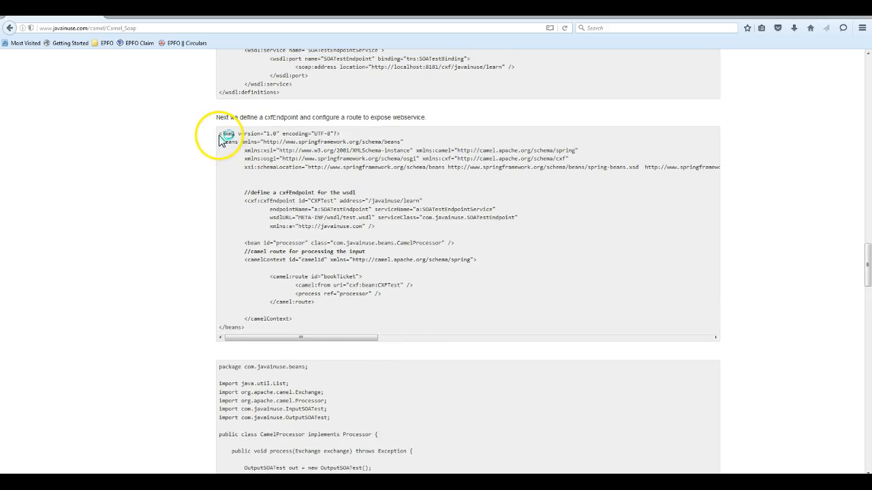
pyautogui.moveTo(225, 133); pyautogui.dragTo(272, 327)
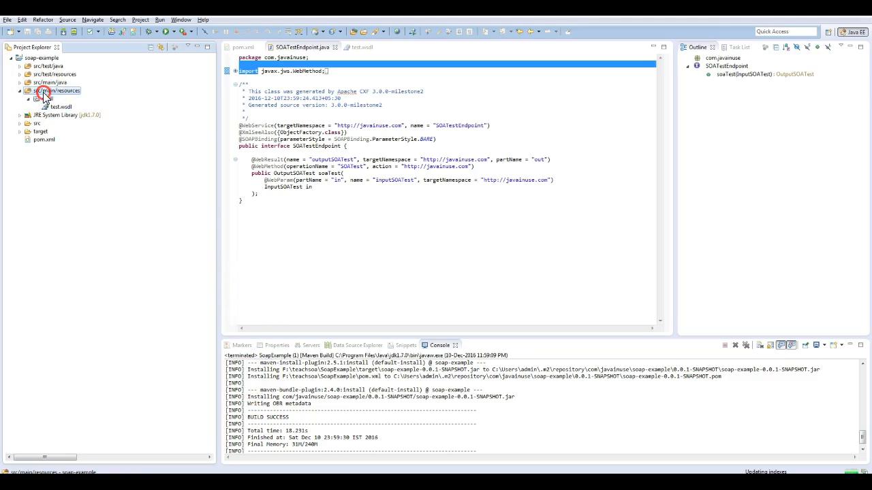
# Create a META-INF folder under src/main/resources and a spring folder inside it.
pyautogui.rightClick(57, 90)
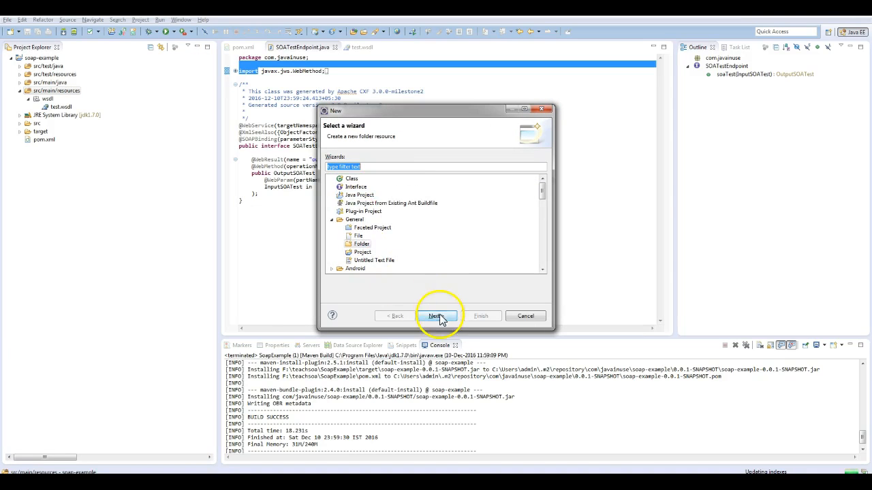
pyautogui.click(436, 316)
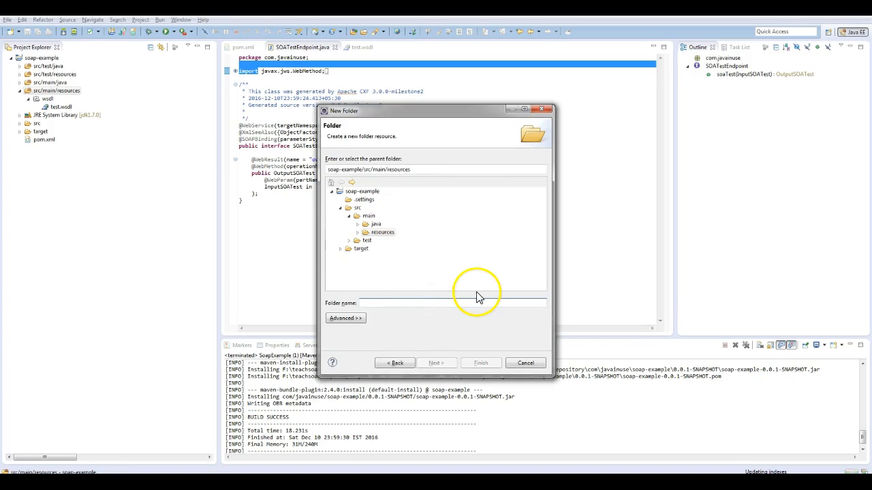
pyautogui.write('META-IN')
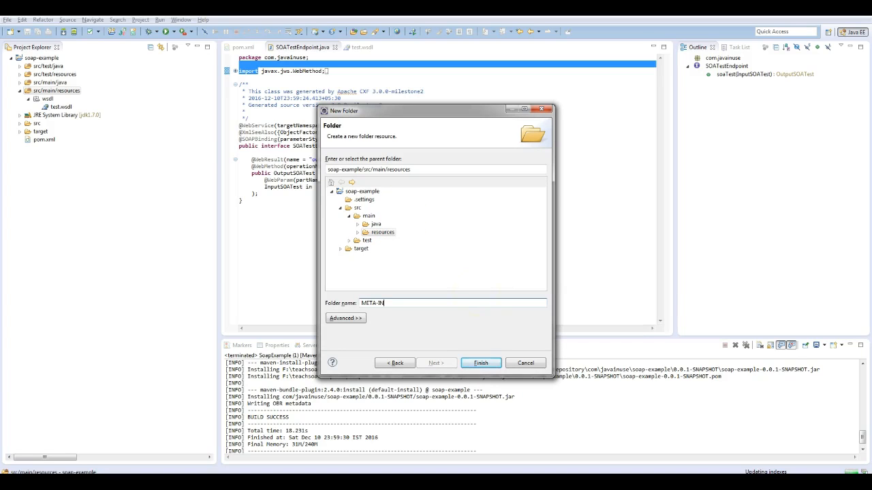
pyautogui.click(481, 362)
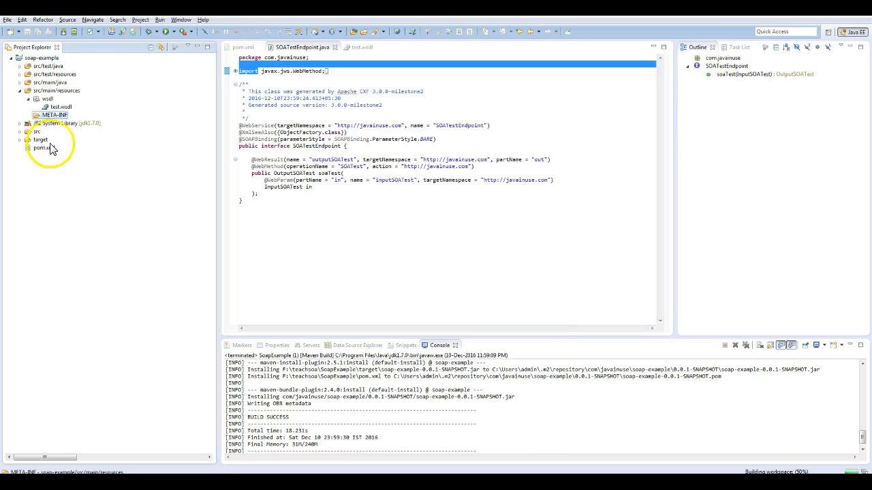
pyautogui.rightClick(54, 115)
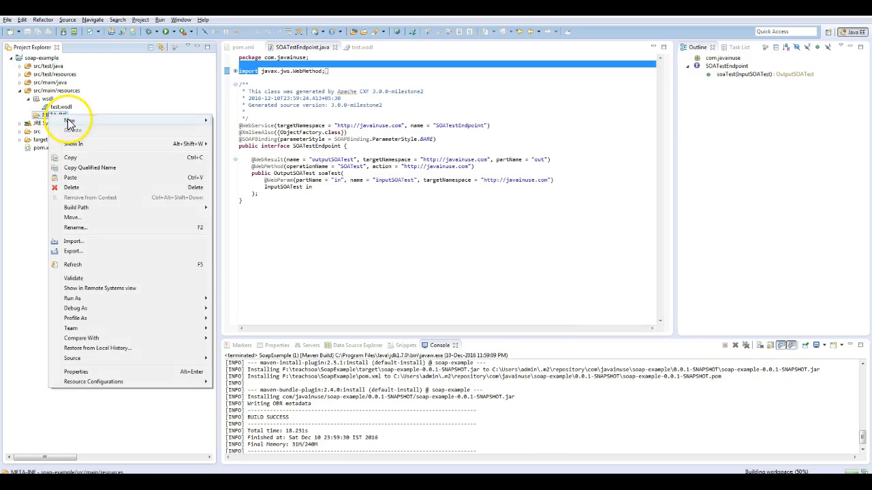
pyautogui.click(68, 120)
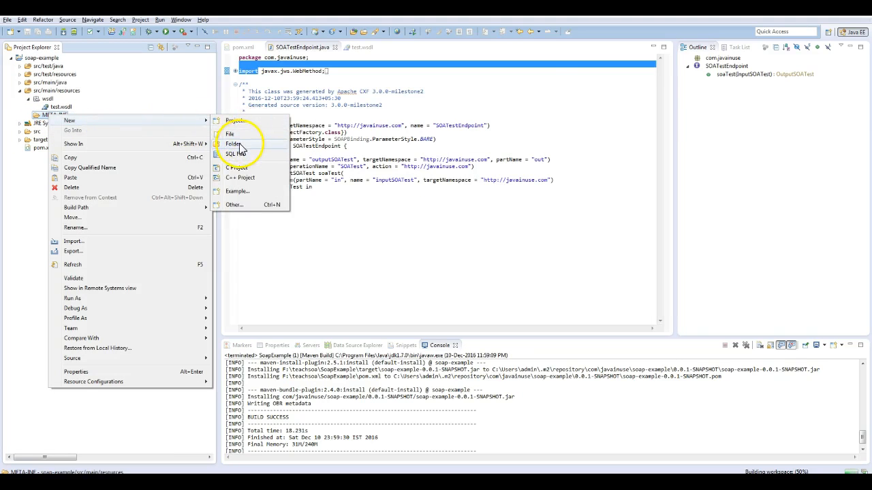
pyautogui.click(233, 145)
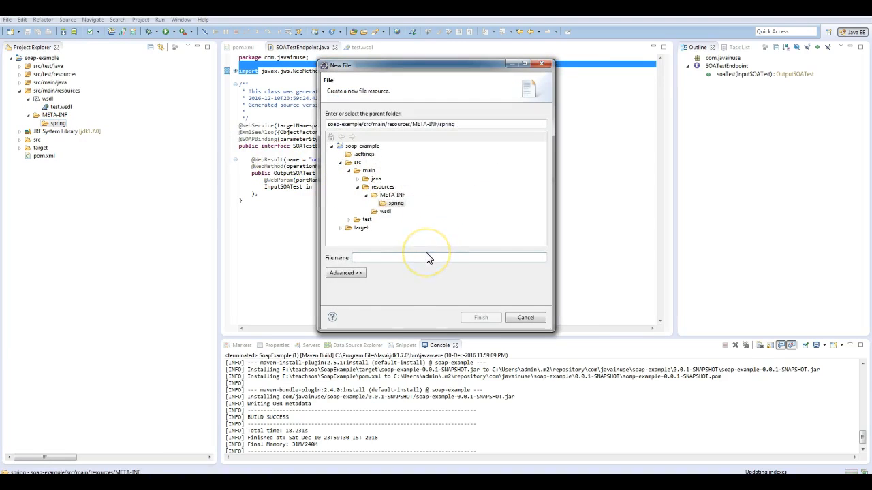
# Create applicationContext.xml in META-INF/spring for the CXF endpoint and Camel route.
pyautogui.write('applicationContext')
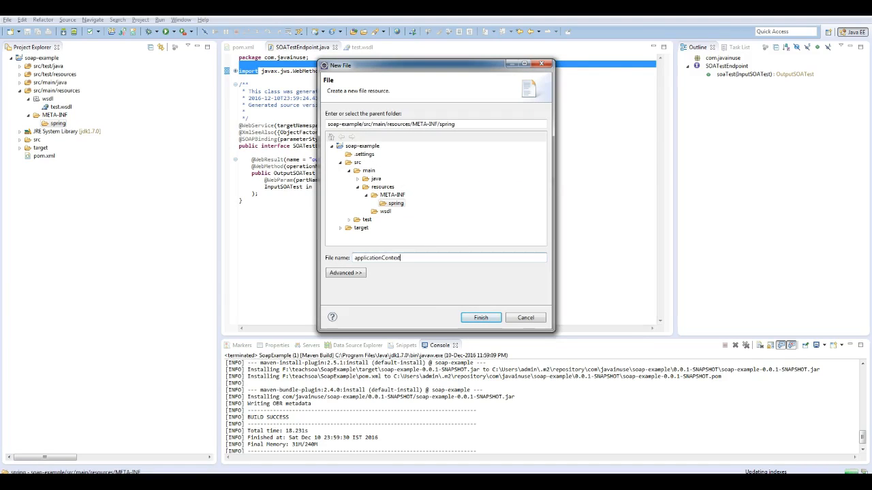
pyautogui.write('.xml')
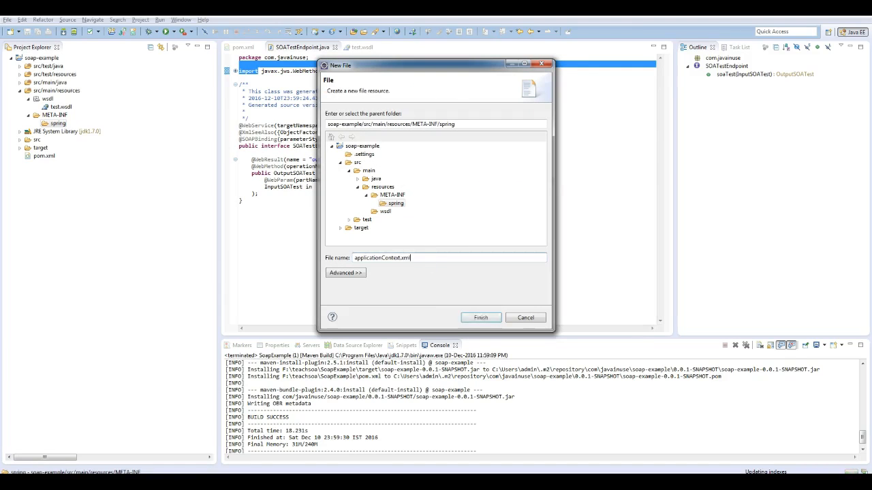
pyautogui.click(479, 317)
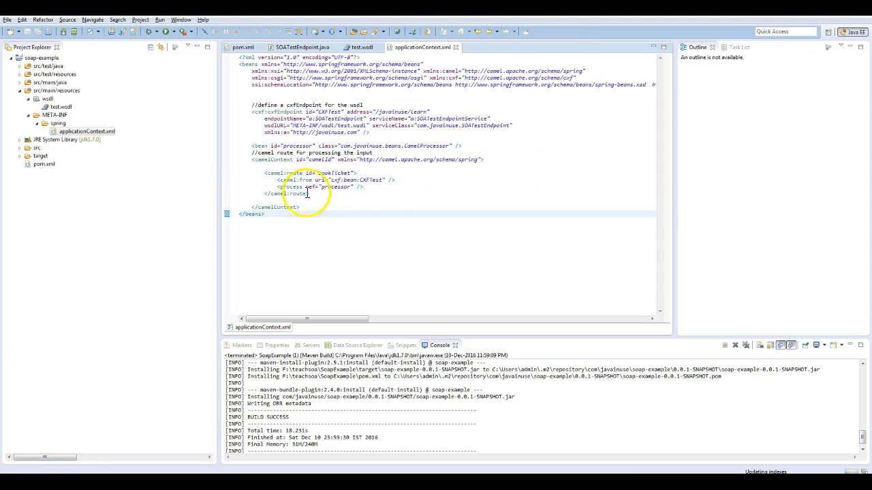
# Select the com.javainuse.beans package name from the processor bean's class attribute in applicationContext.xml.
pyautogui.doubleClick(335, 187)
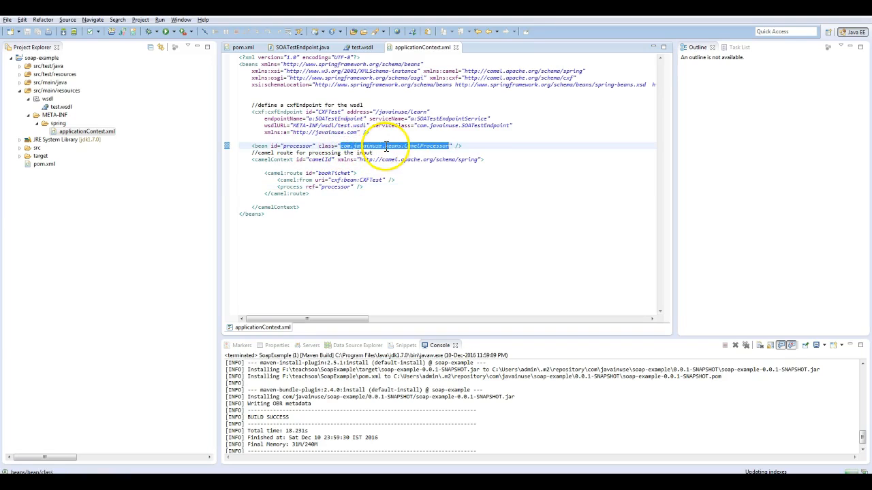
pyautogui.click(395, 145)
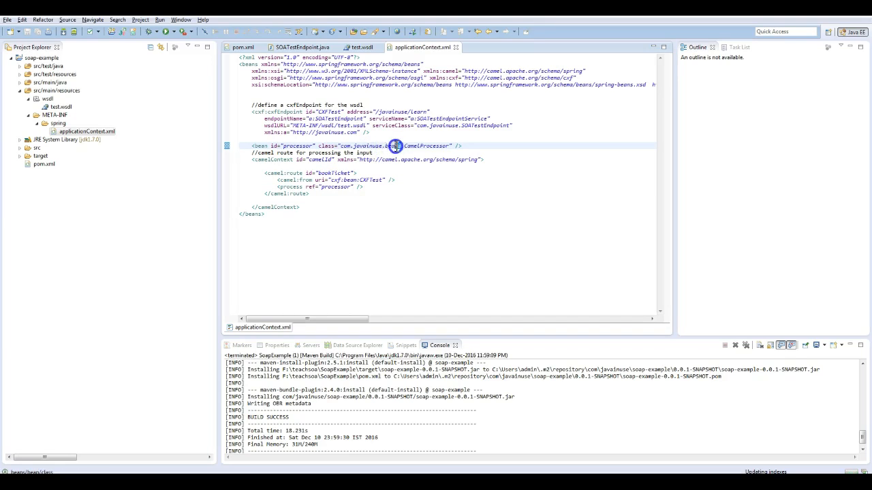
pyautogui.doubleClick(371, 145)
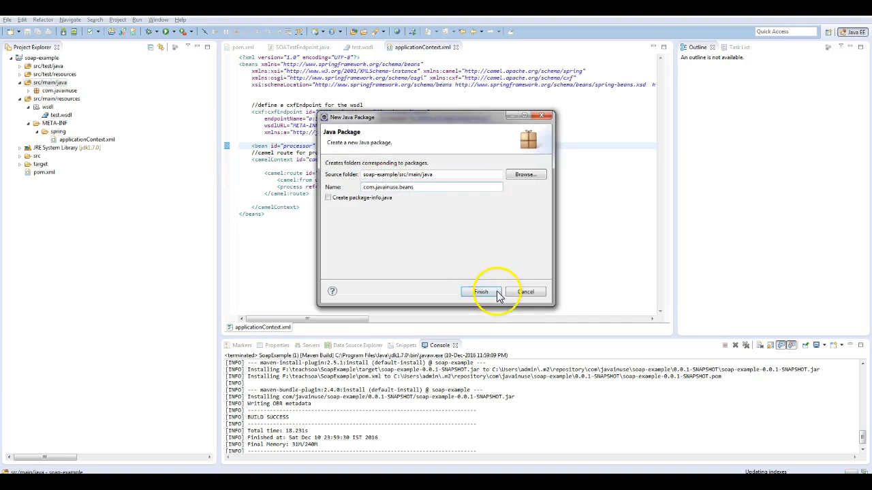
# Finish the com.javainuse.beans package and create the CamelProcessor class inside it.
pyautogui.click(483, 291)
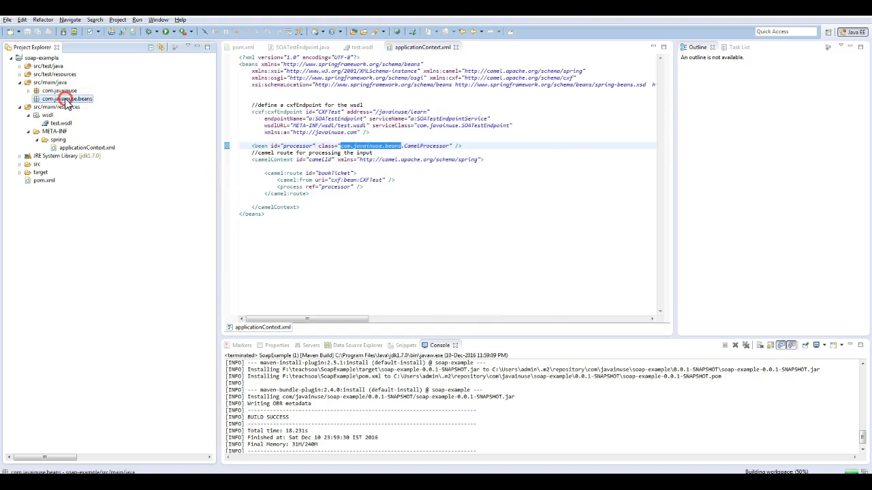
pyautogui.rightClick(65, 100)
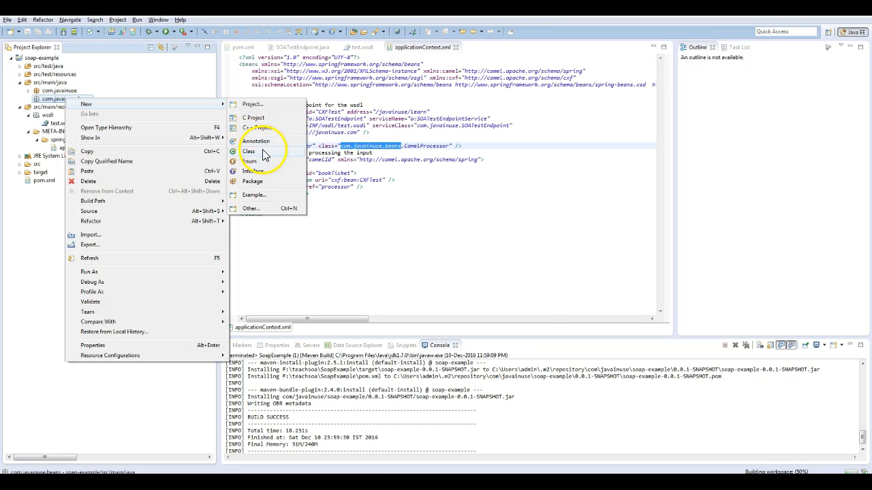
pyautogui.click(248, 152)
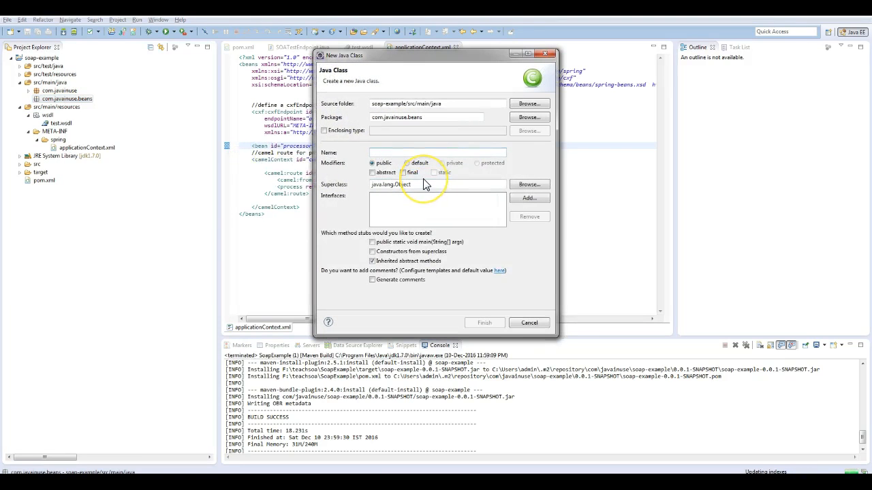
pyautogui.write('CamelProcessor')
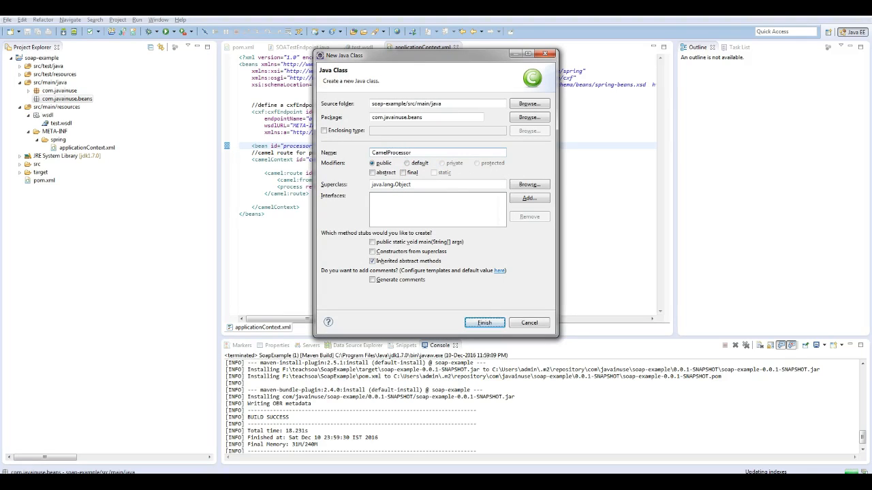
pyautogui.click(484, 321)
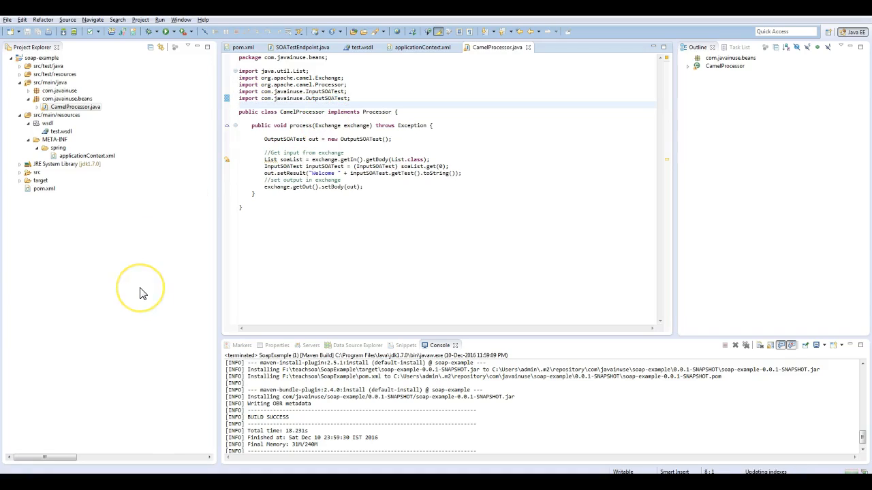
pyautogui.moveTo(143, 294)
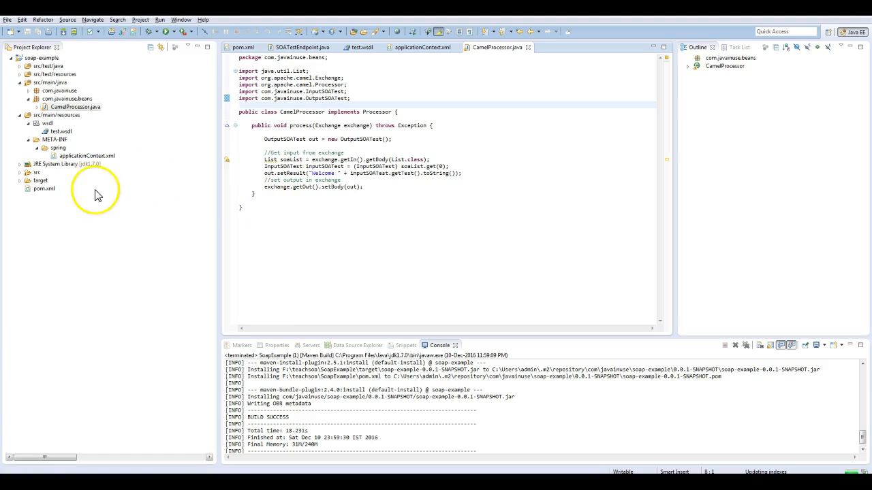
# Run the soap-example project as a Maven build using the saved SoapExample configuration.
pyautogui.rightClick(43, 188)
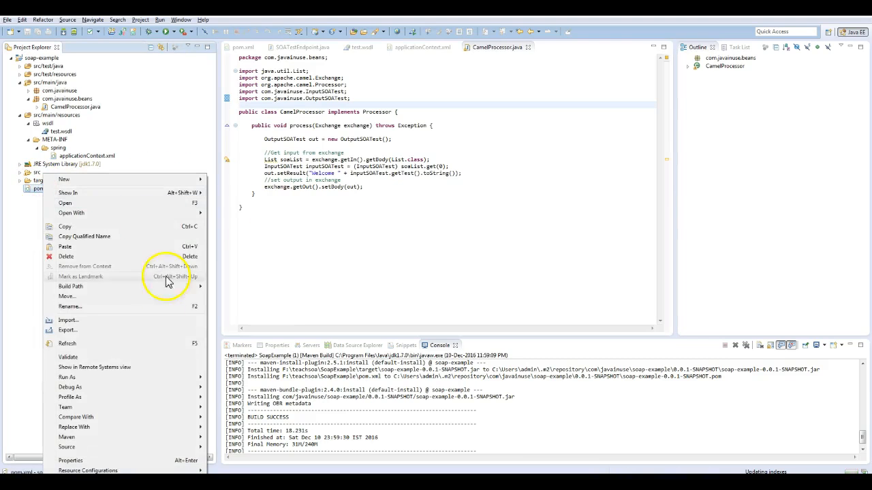
pyautogui.click(67, 377)
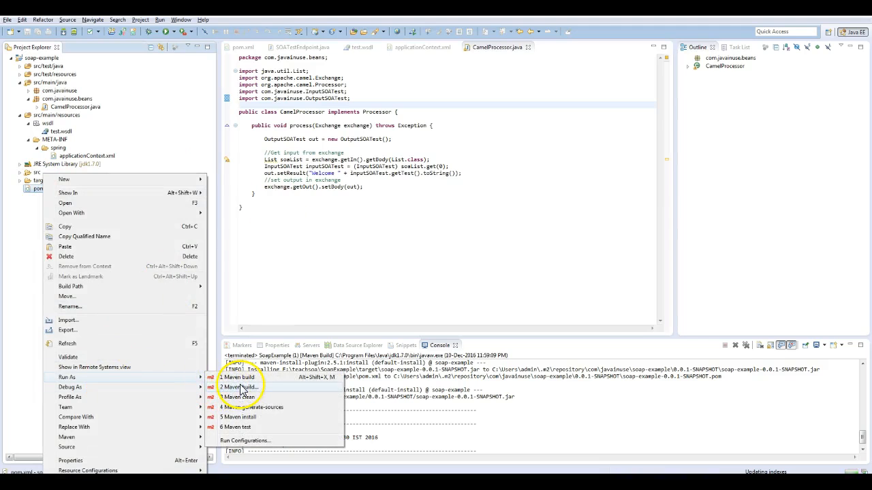
pyautogui.click(237, 387)
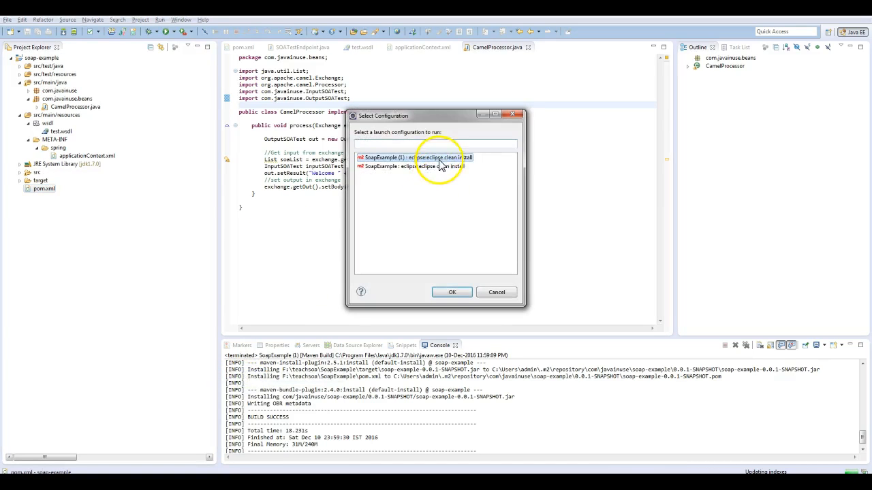
pyautogui.click(452, 292)
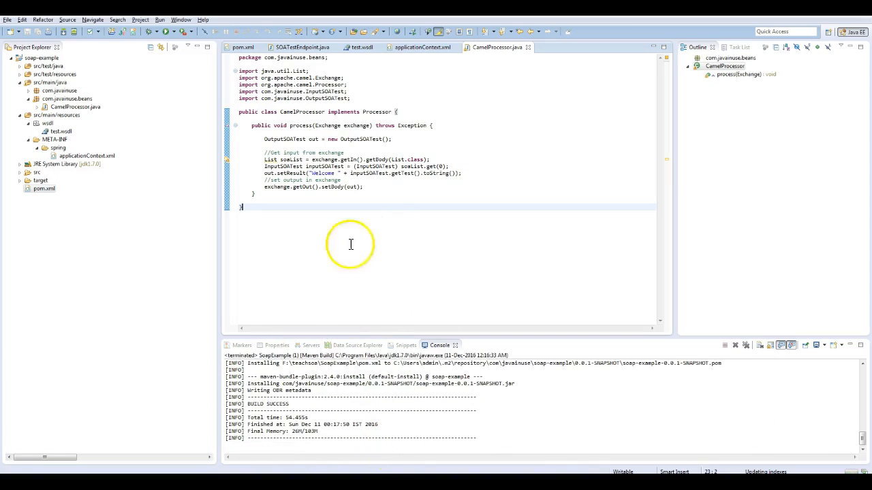
pyautogui.moveTo(389, 465)
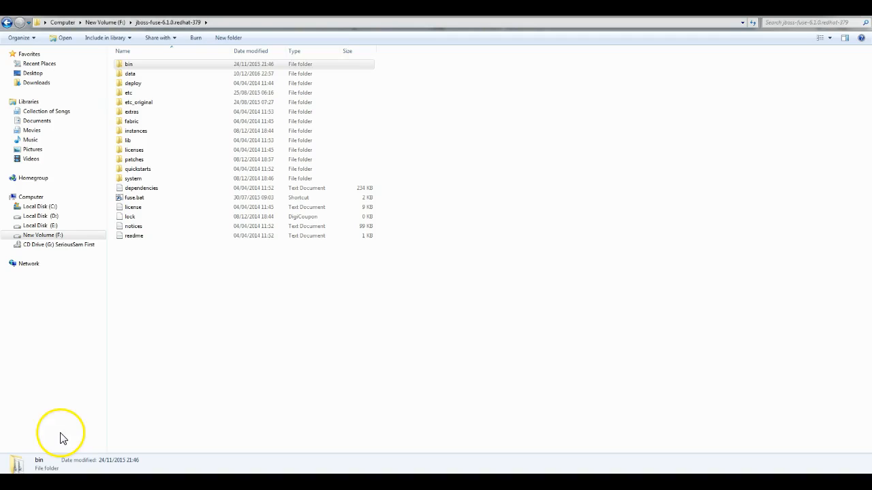
# Launch the fuse batch script from the jboss-fuse bin folder to start the Karaf console.
pyautogui.click(128, 64)
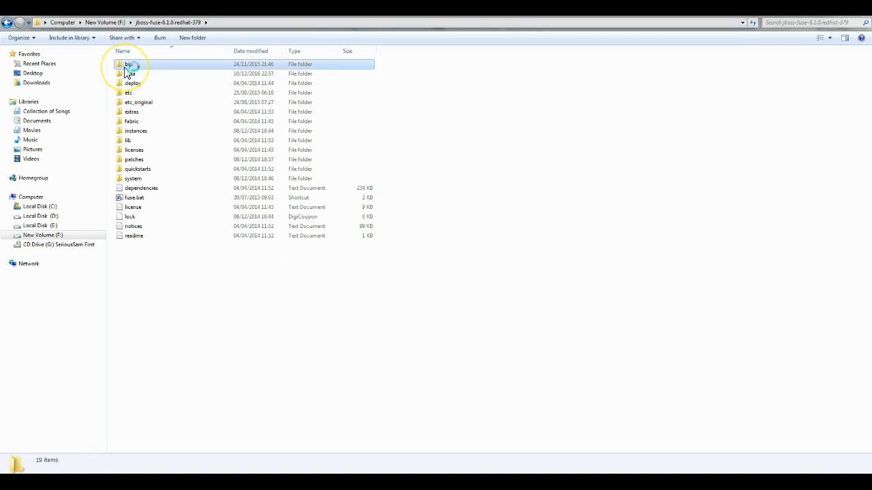
pyautogui.doubleClick(128, 68)
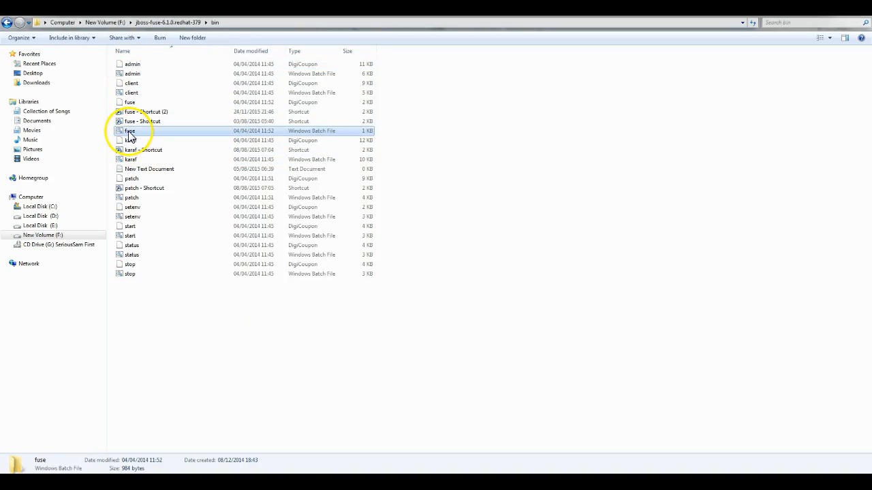
pyautogui.doubleClick(128, 131)
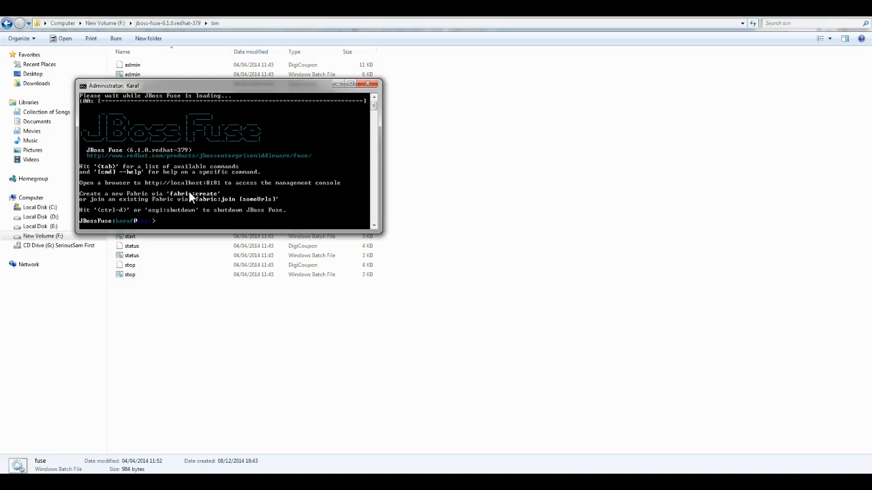
# Install mvn:com.javainuse/soap-example/0.0.1-SNAPSHOT as bundle 251 and start it.
pyautogui.write('i')
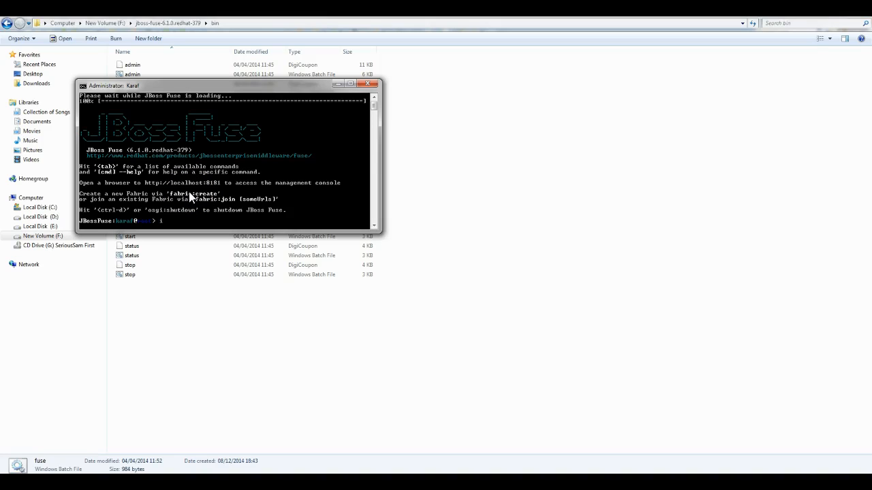
pyautogui.write('nstall m')
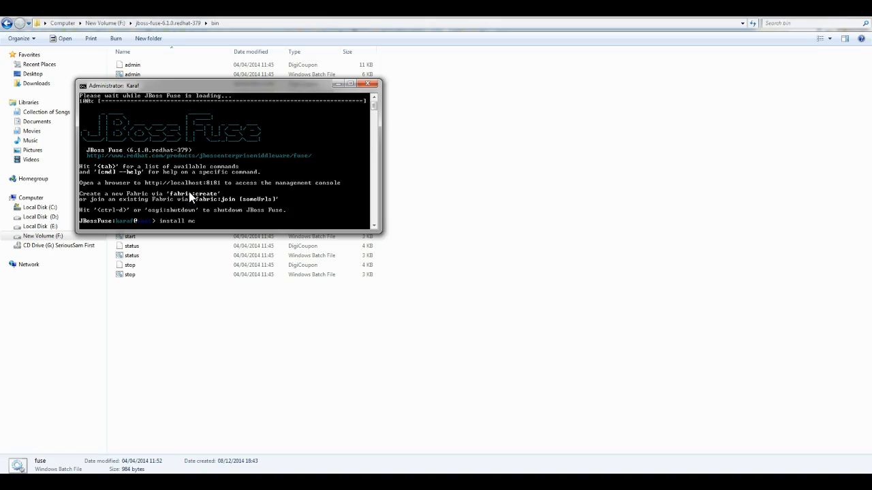
pyautogui.write('vn:com.java')
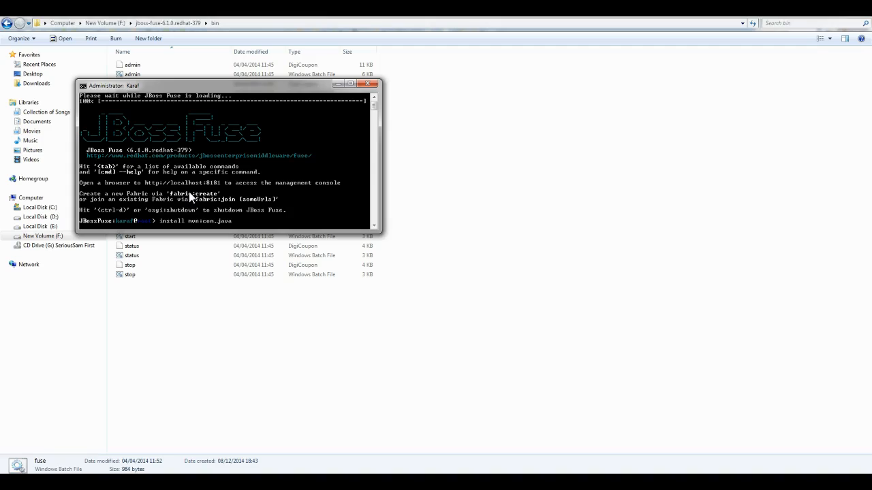
pyautogui.write('inuse/a')
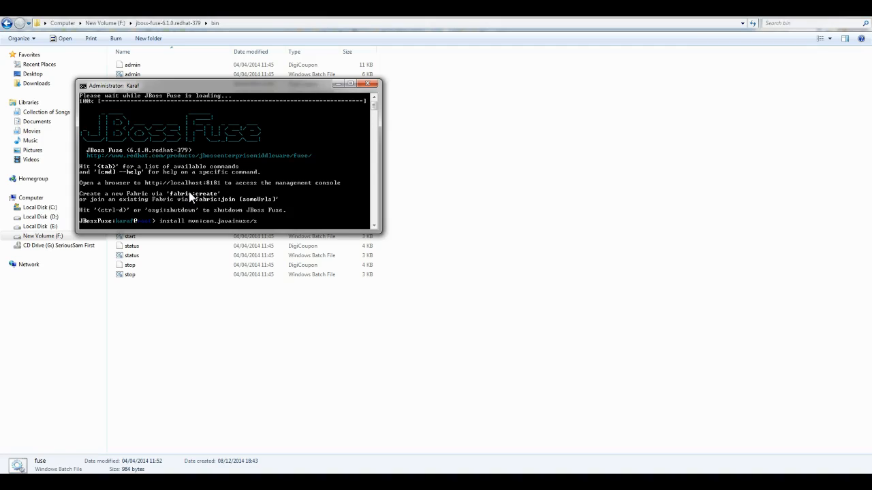
pyautogui.write('/soap-example/0.0.1-SNAPSHOT')
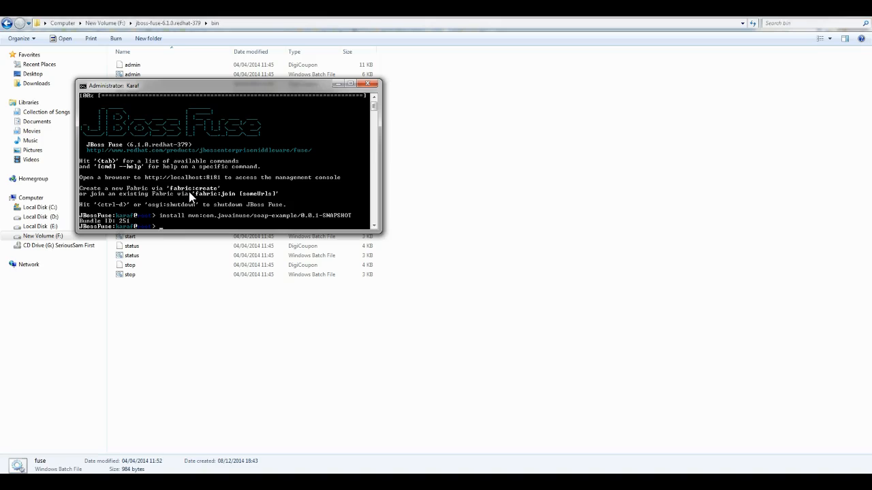
pyautogui.write('START 25')
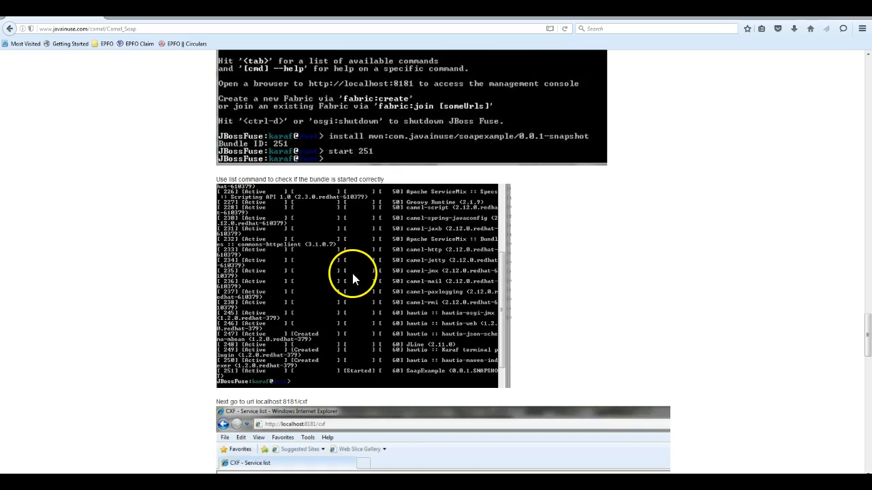
pyautogui.moveTo(354, 371)
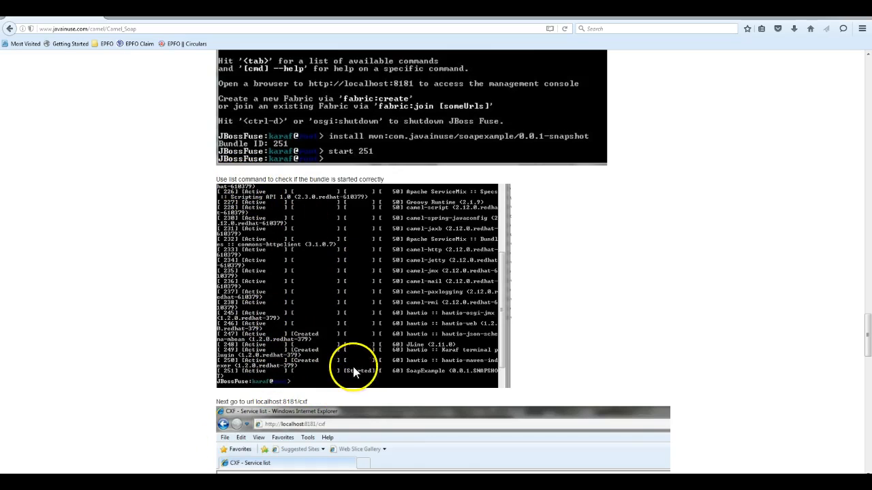
pyautogui.scroll(-3)
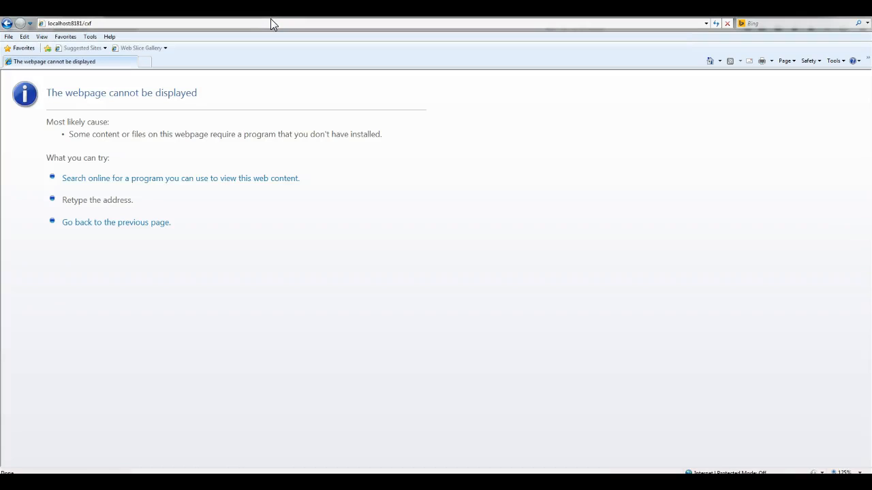
pyautogui.click(82, 21)
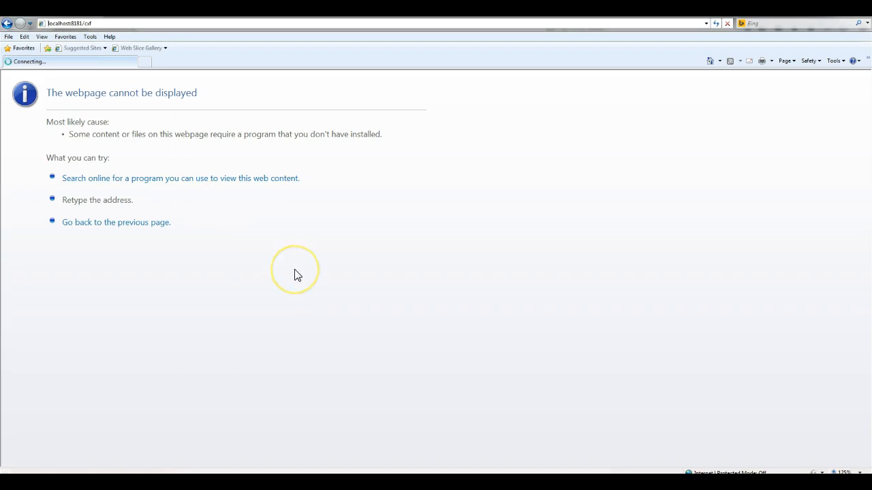
pyautogui.click(89, 21)
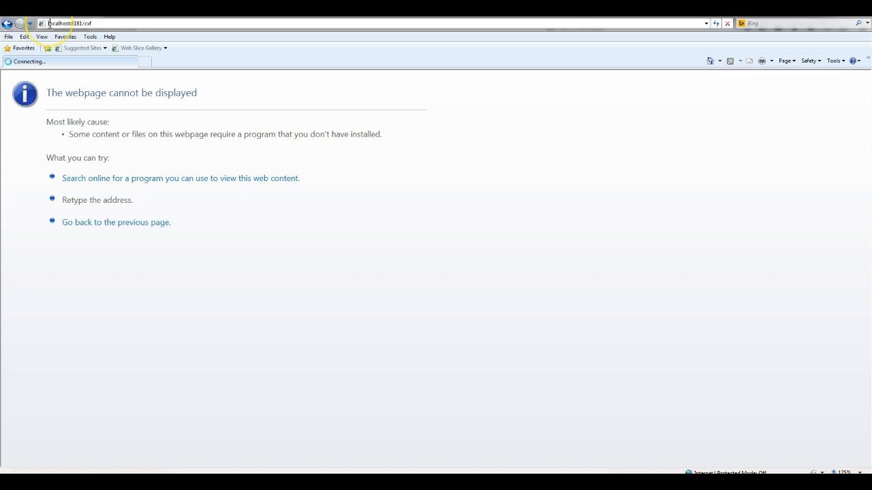
pyautogui.write('http://')
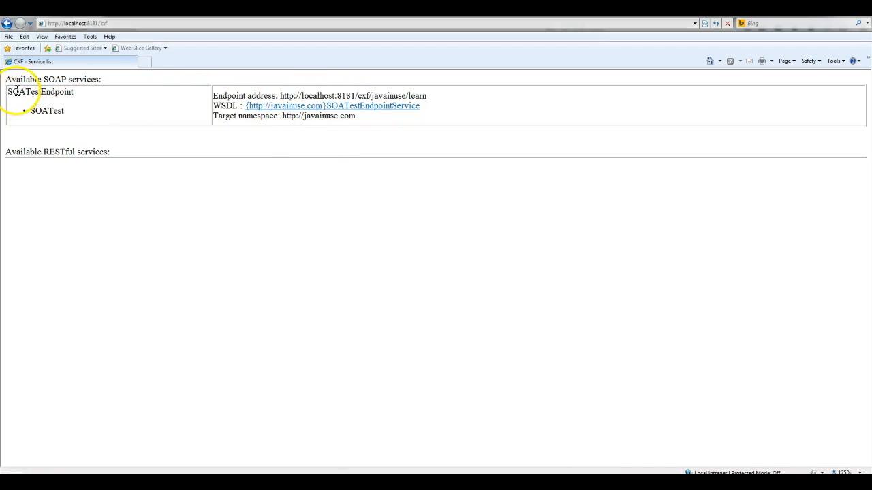
pyautogui.moveTo(423, 169)
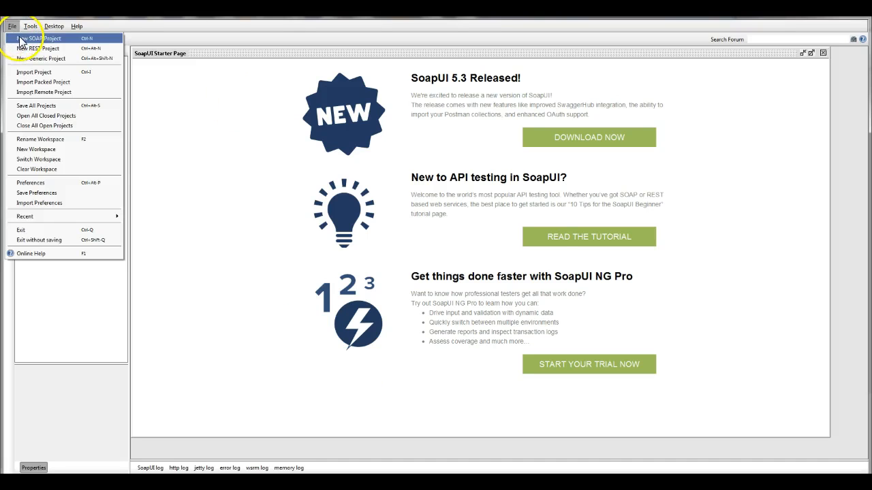
# Create the testSOAP project from the SOATest WSDL URL and view its generated Request 1.
pyautogui.click(37, 32)
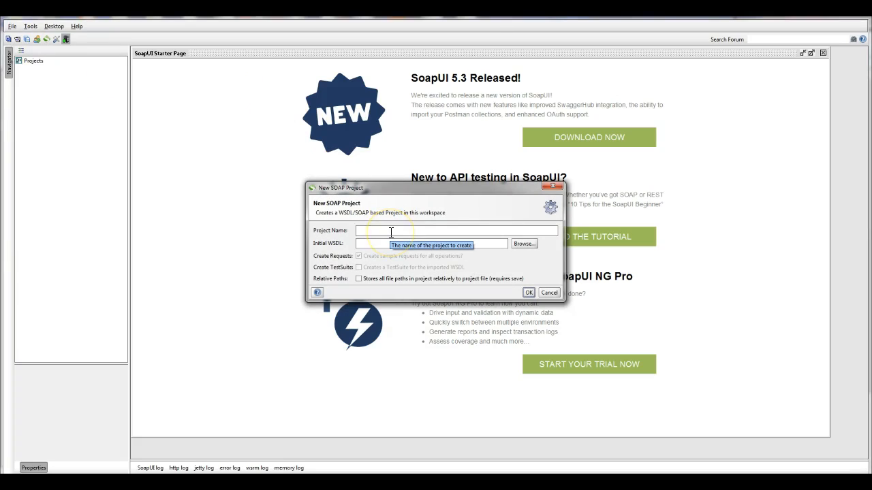
pyautogui.write('testSOAP')
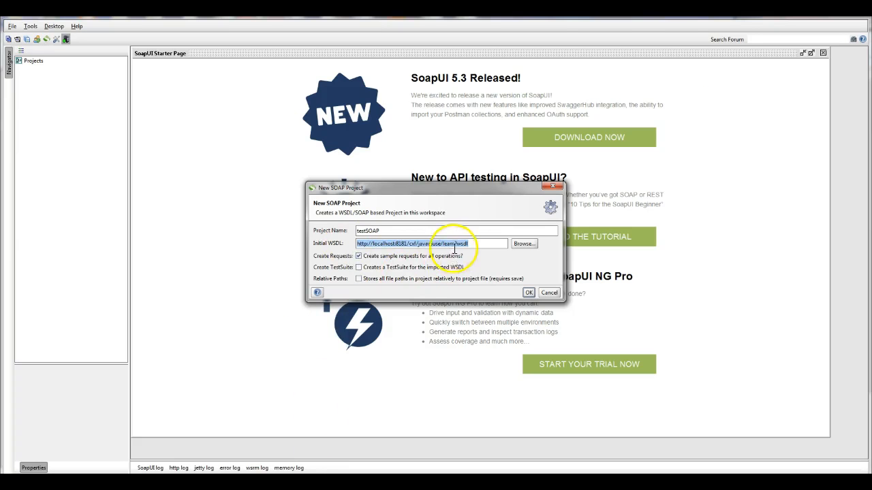
pyautogui.click(529, 291)
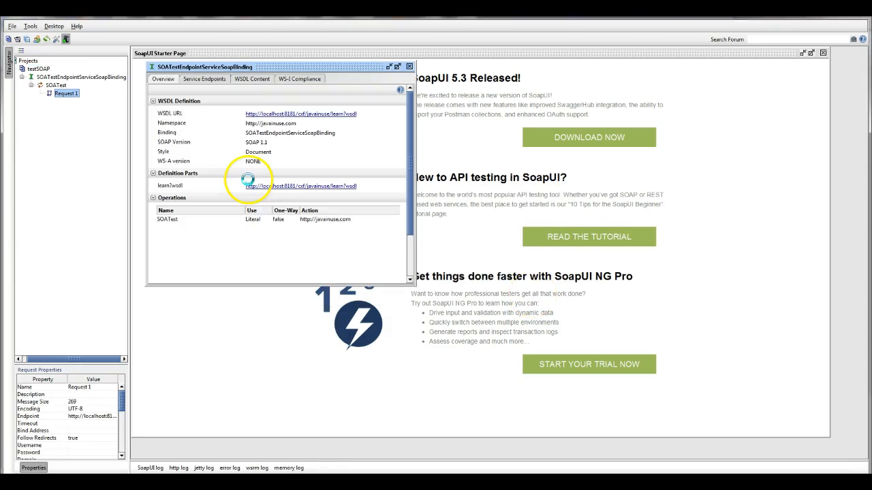
pyautogui.doubleClick(70, 103)
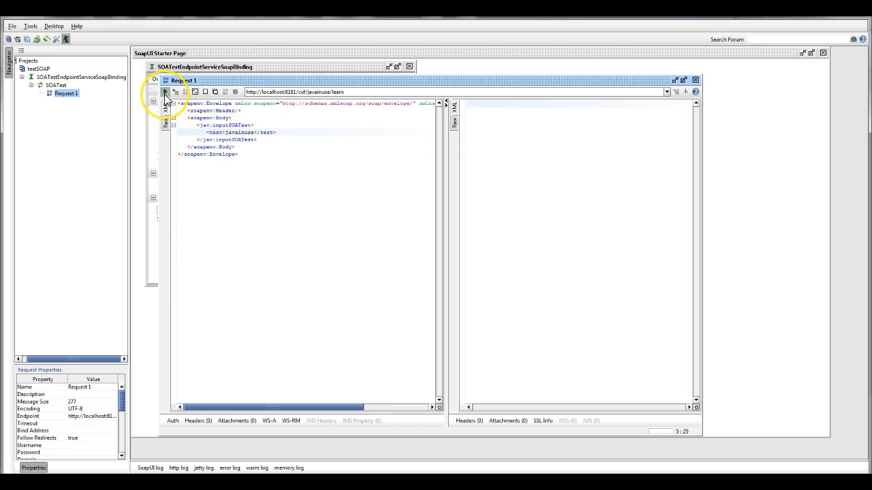
# Submit Request 1 and highlight the Welcome result and echoed name in the response.
pyautogui.click(164, 92)
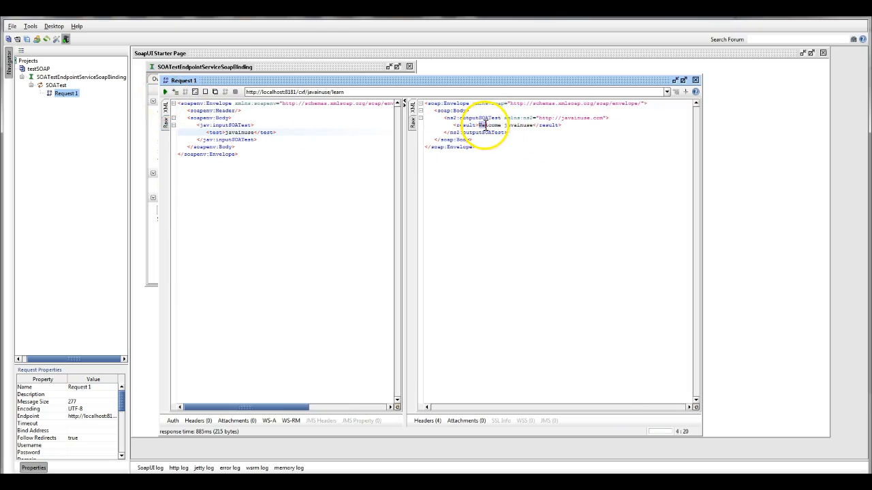
pyautogui.doubleClick(485, 125)
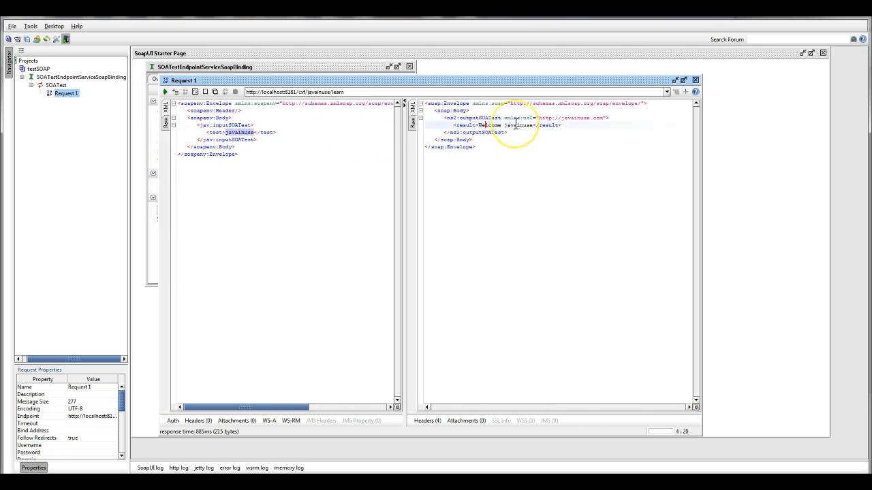
pyautogui.doubleClick(518, 126)
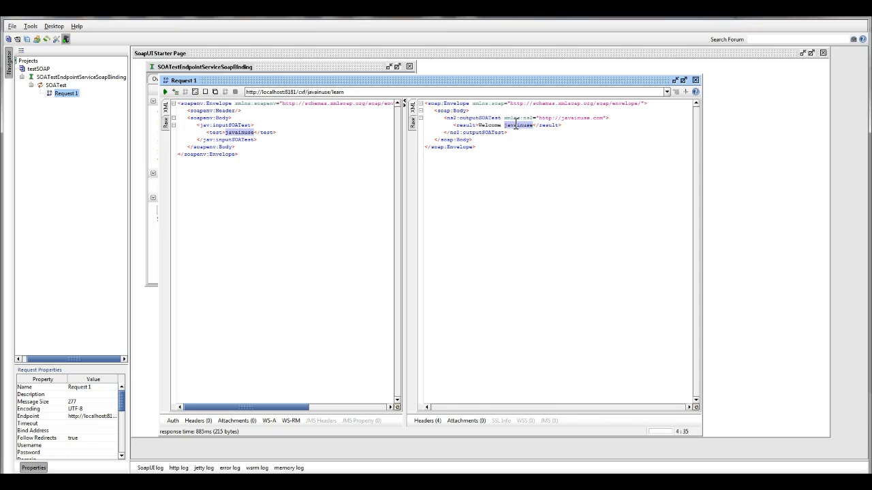